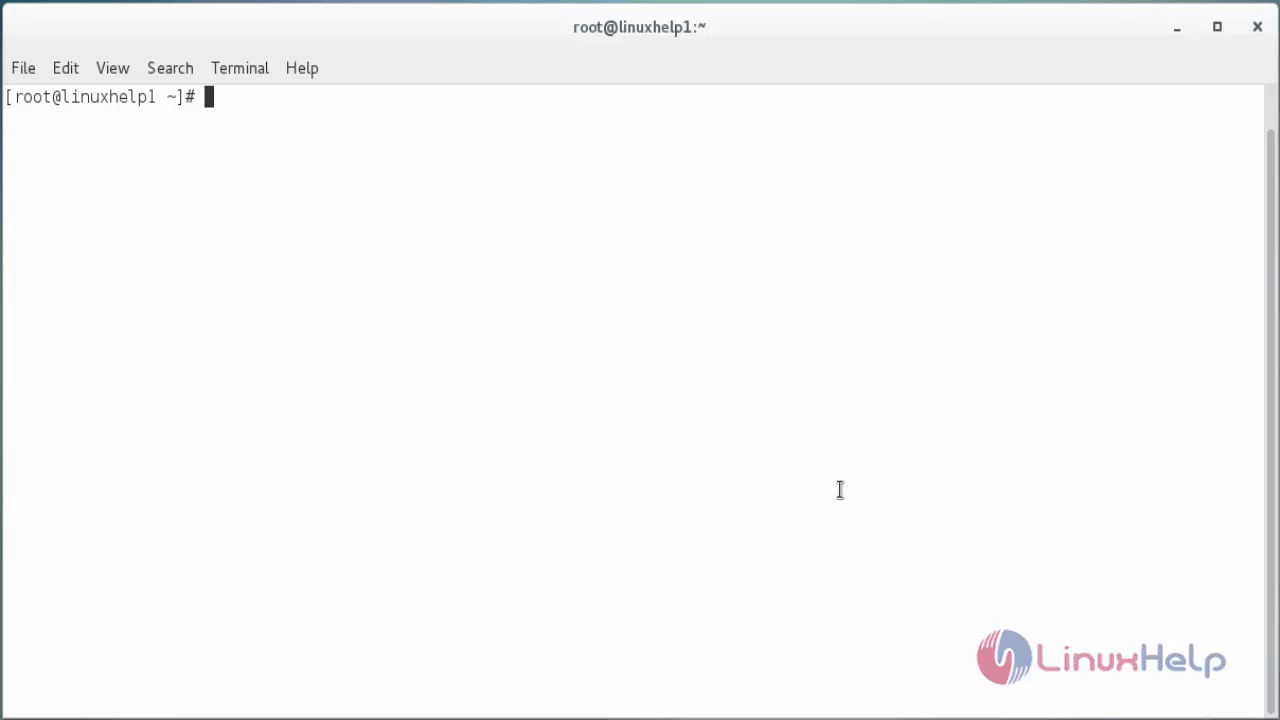
# Install the epel-release package with 'yum install epel-release -y'.
pyautogui.write('yum')
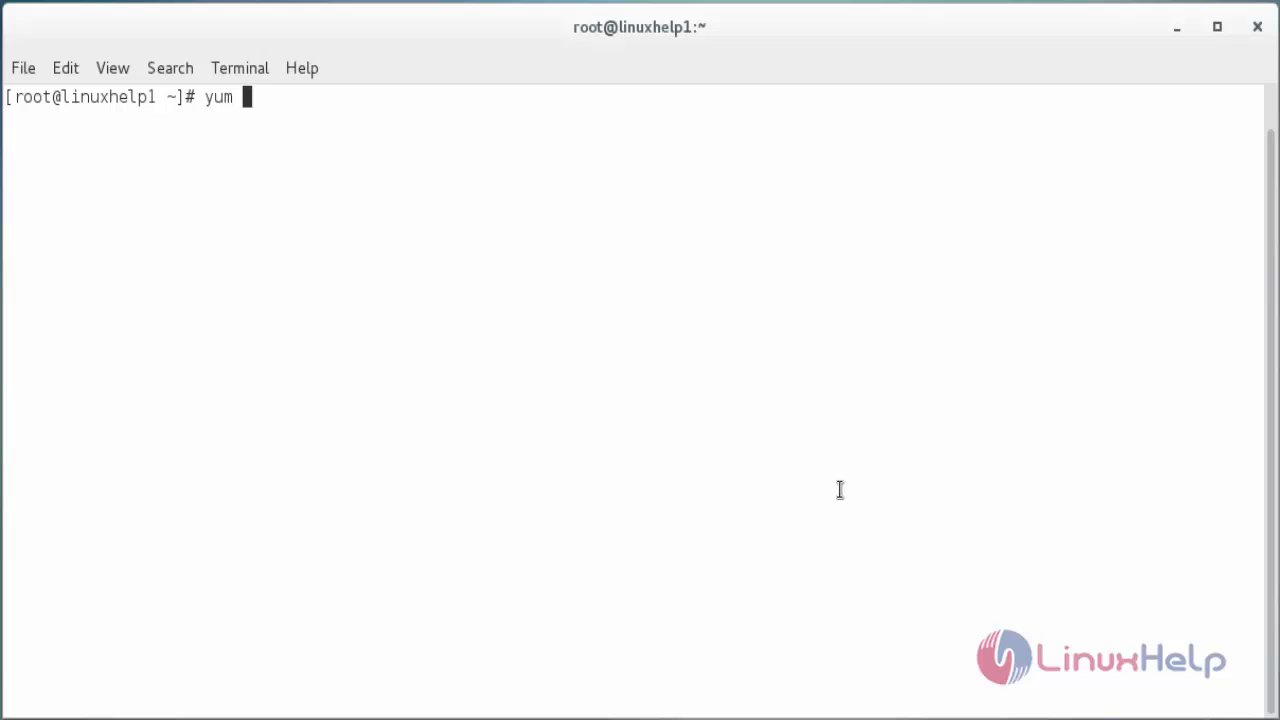
pyautogui.write('install')
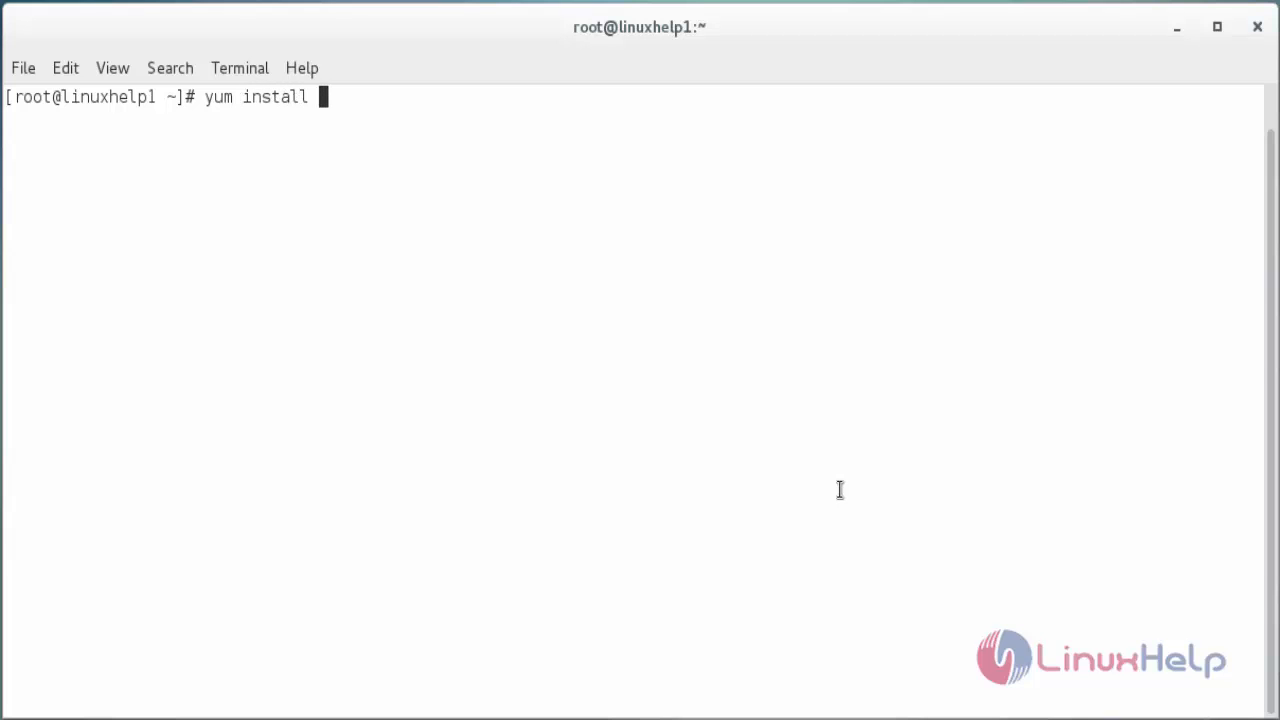
pyautogui.write('e')
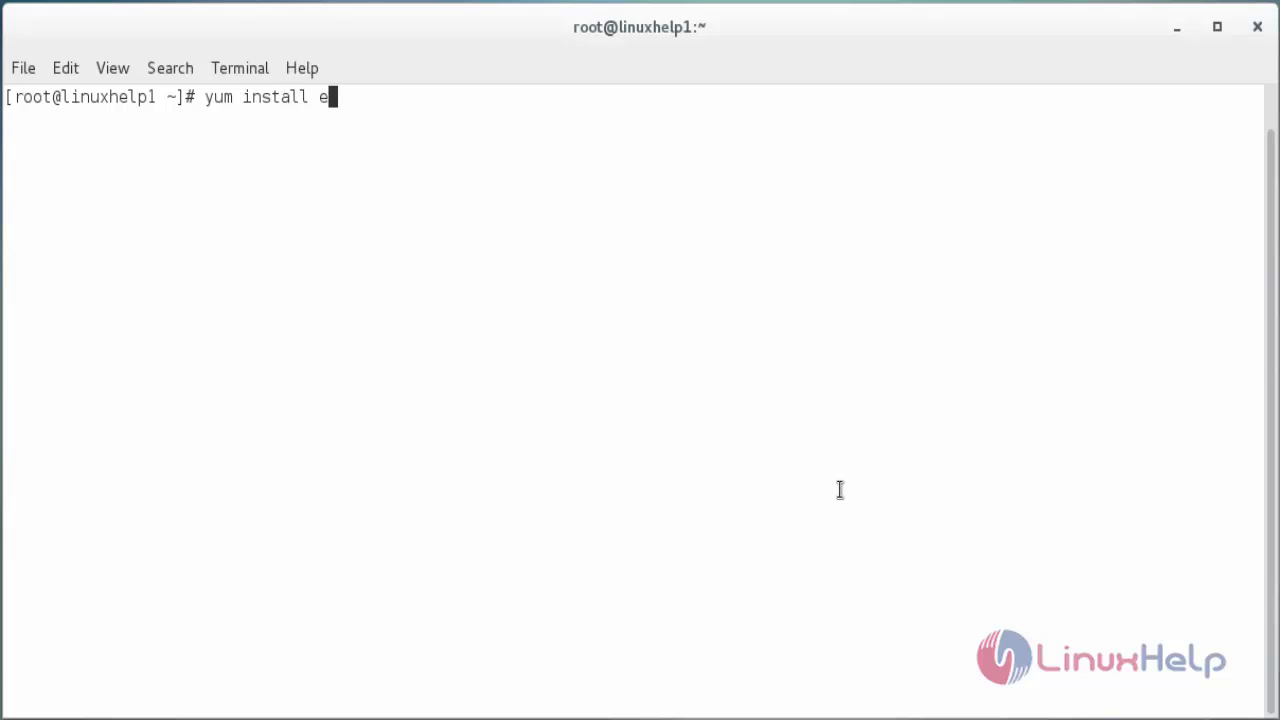
pyautogui.write('pel-re')
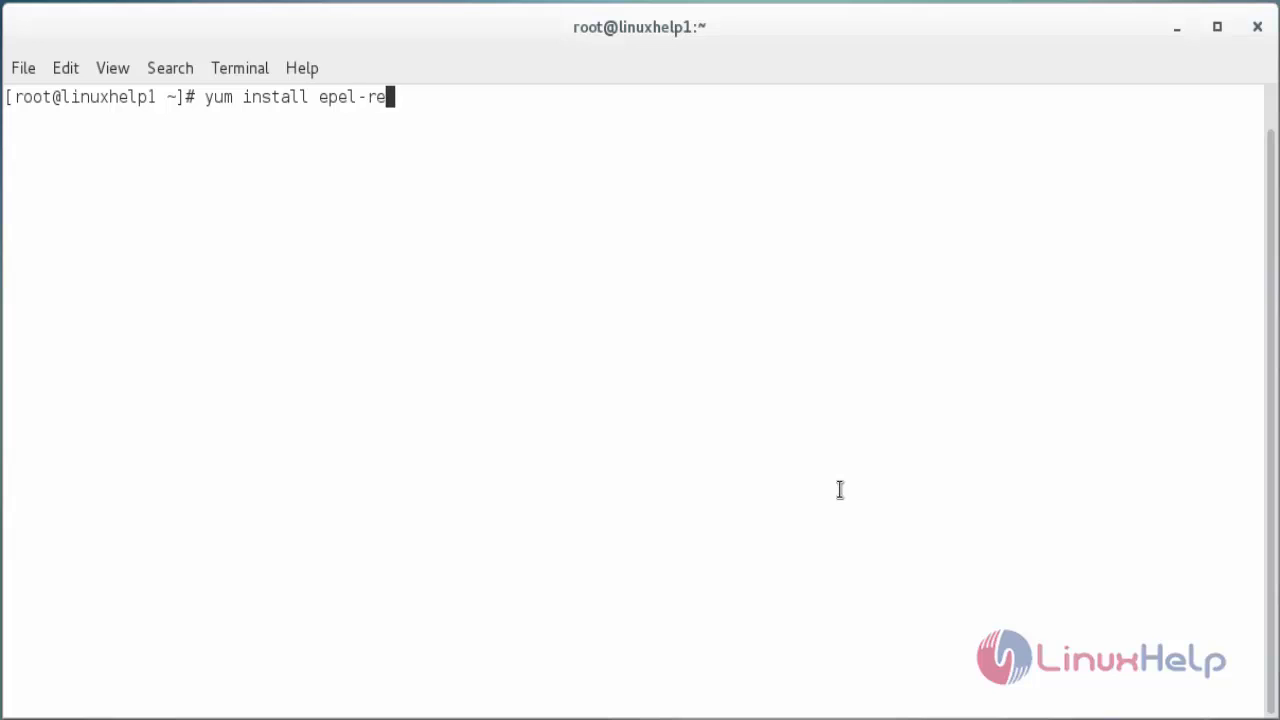
pyautogui.write('lease -y')
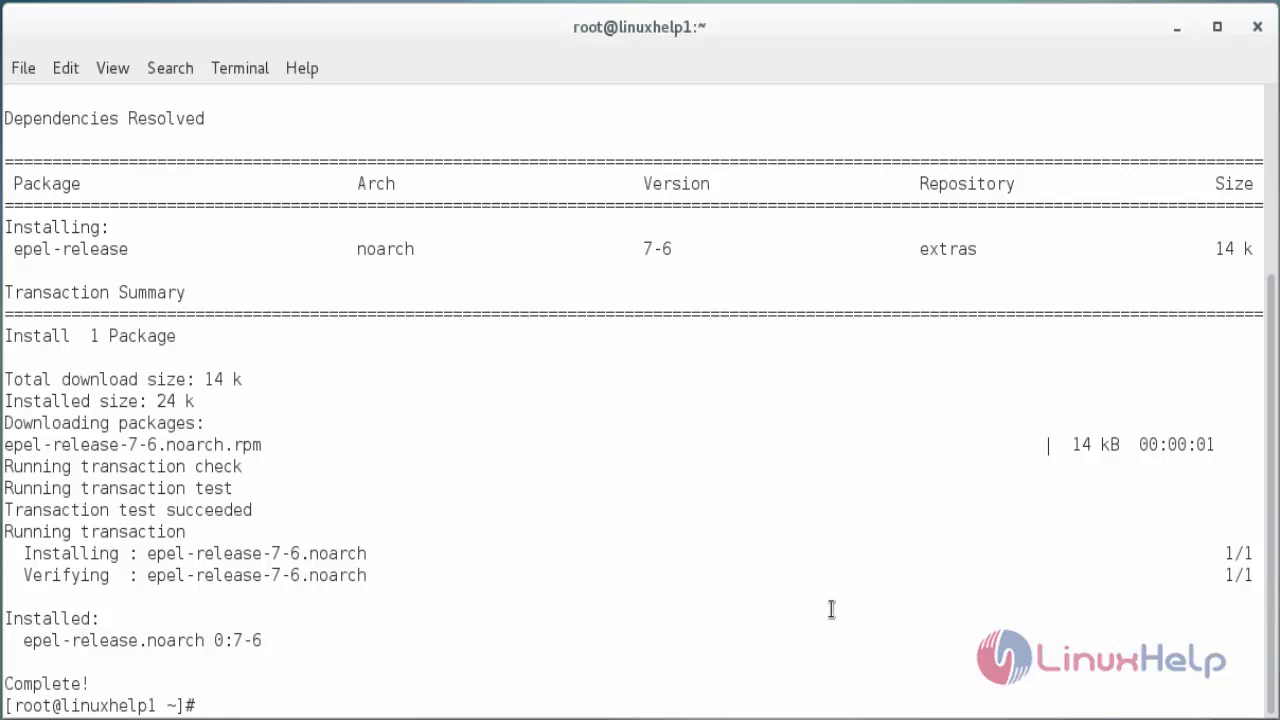
pyautogui.moveTo(300, 686)
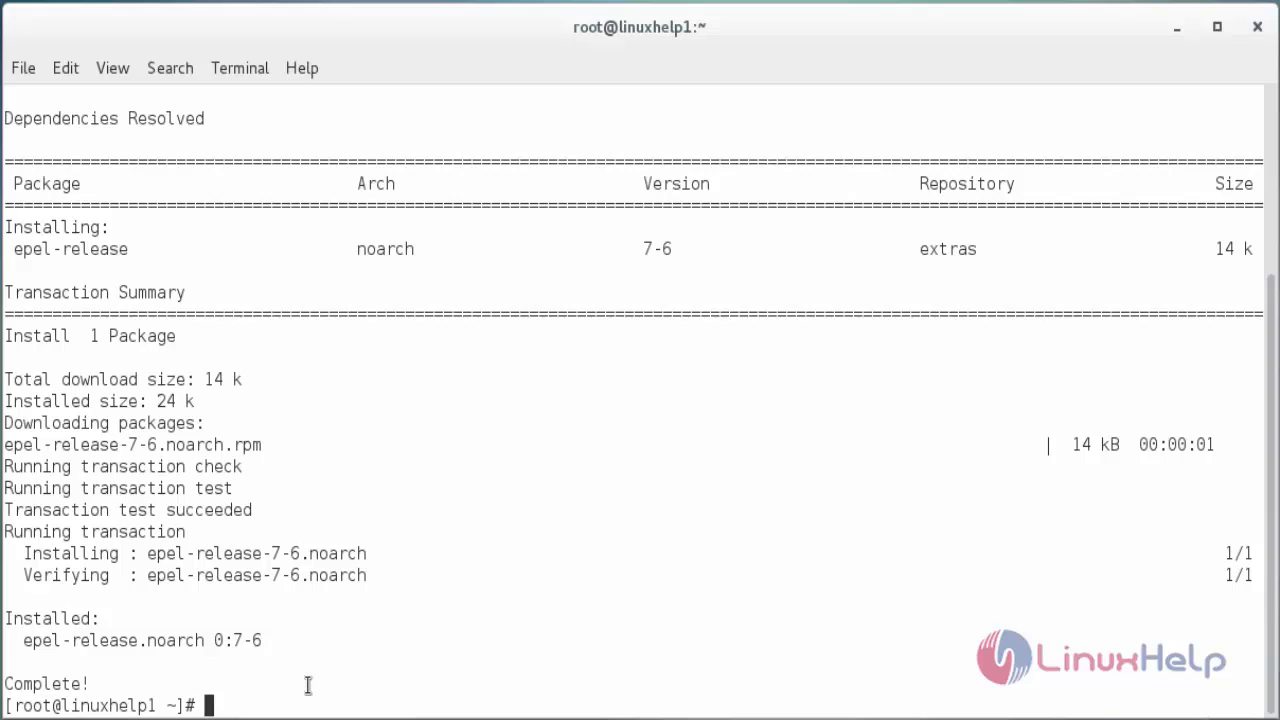
# Start a yum install of gcc, gcc-c++, glibc-devel, make, ncurses-devel, openssl-devel and autoconf.
pyautogui.write('yum i')
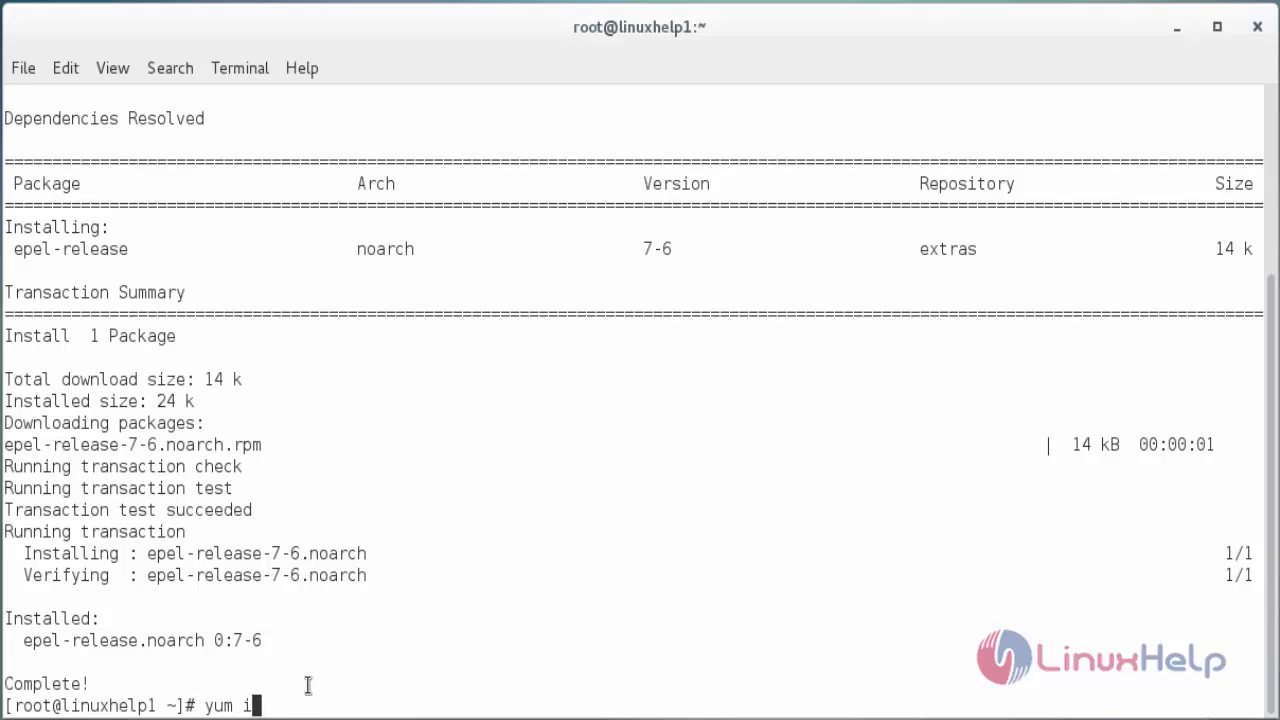
pyautogui.write('nstall gcc')
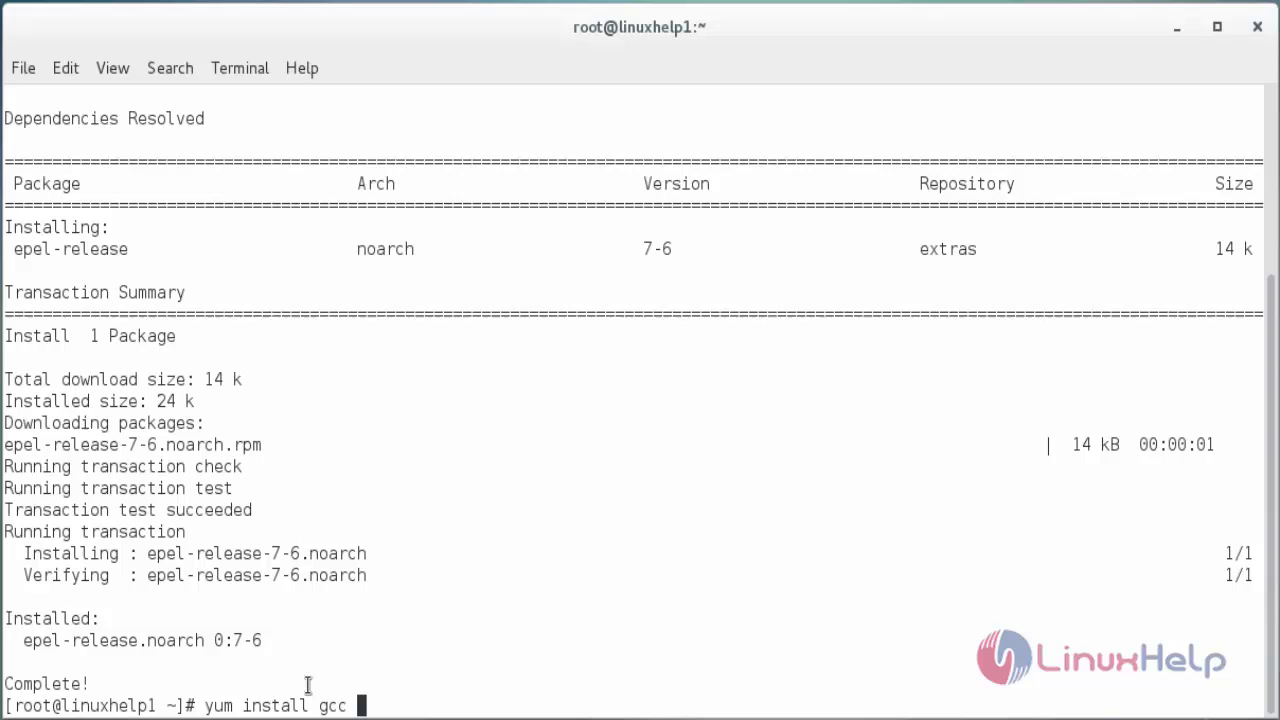
pyautogui.write('gcc-c++')
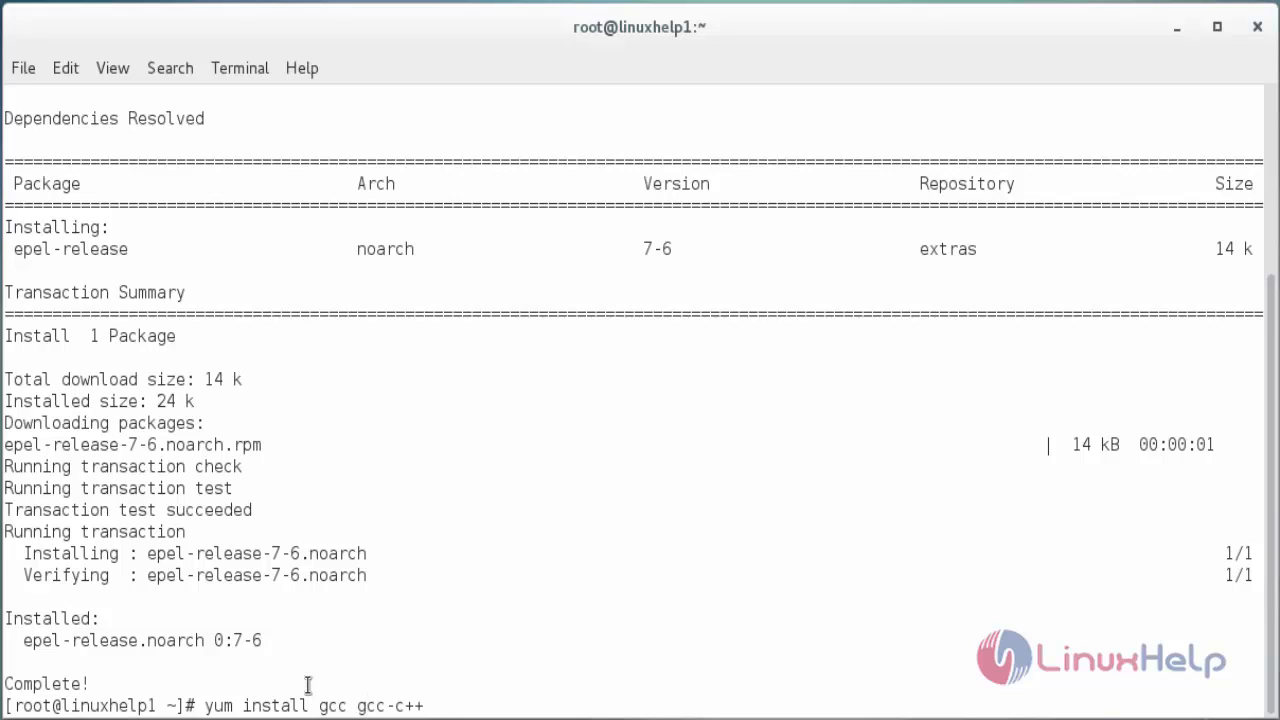
pyautogui.write('glibc-devel')
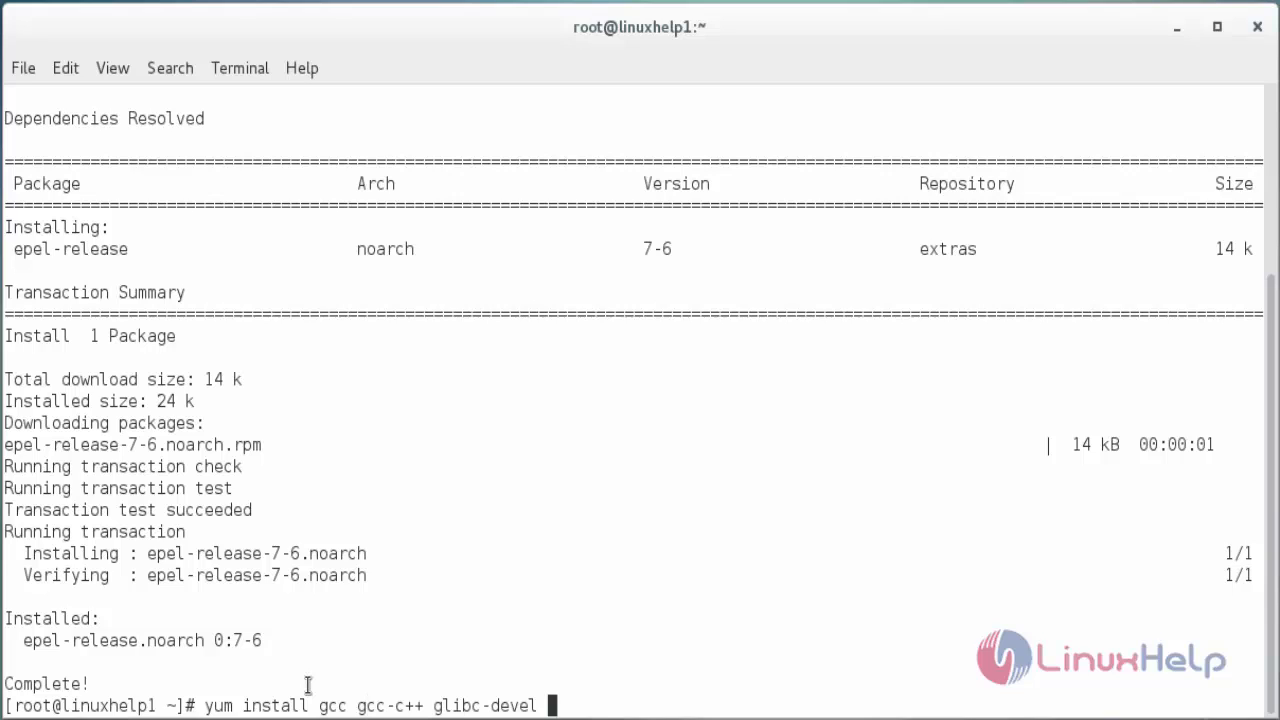
pyautogui.write('make')
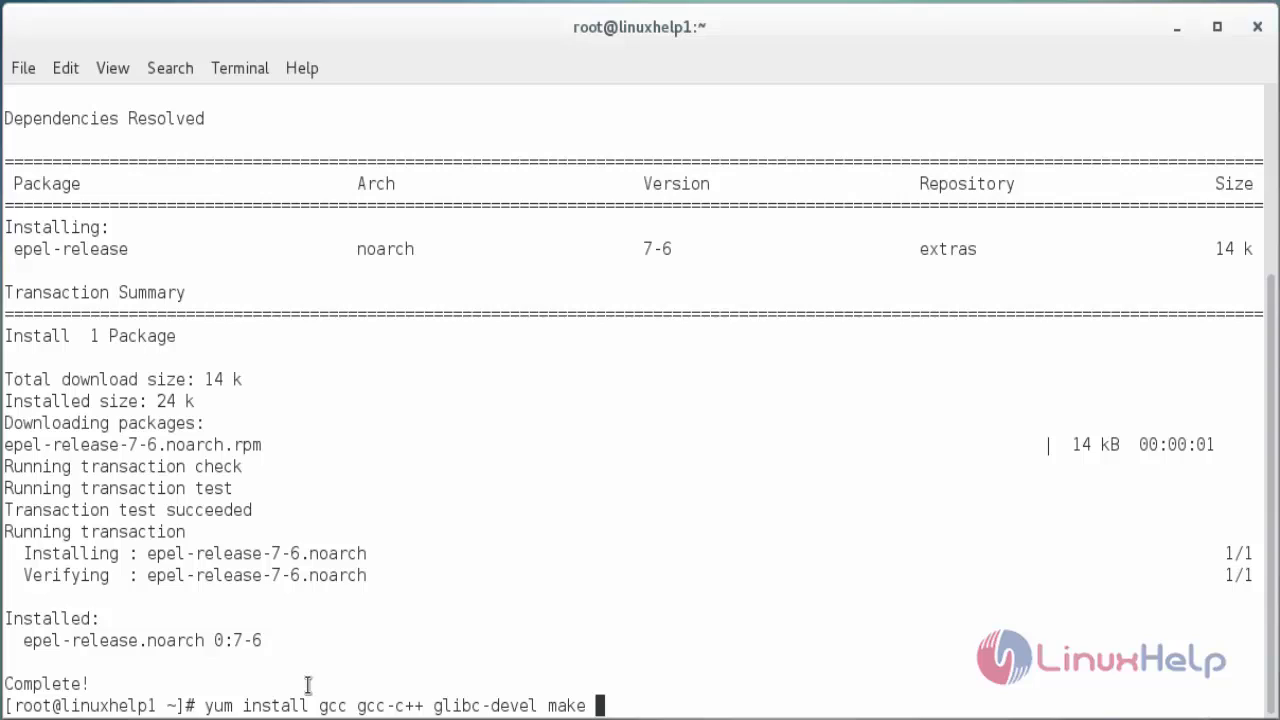
pyautogui.write('ncurses-devel')
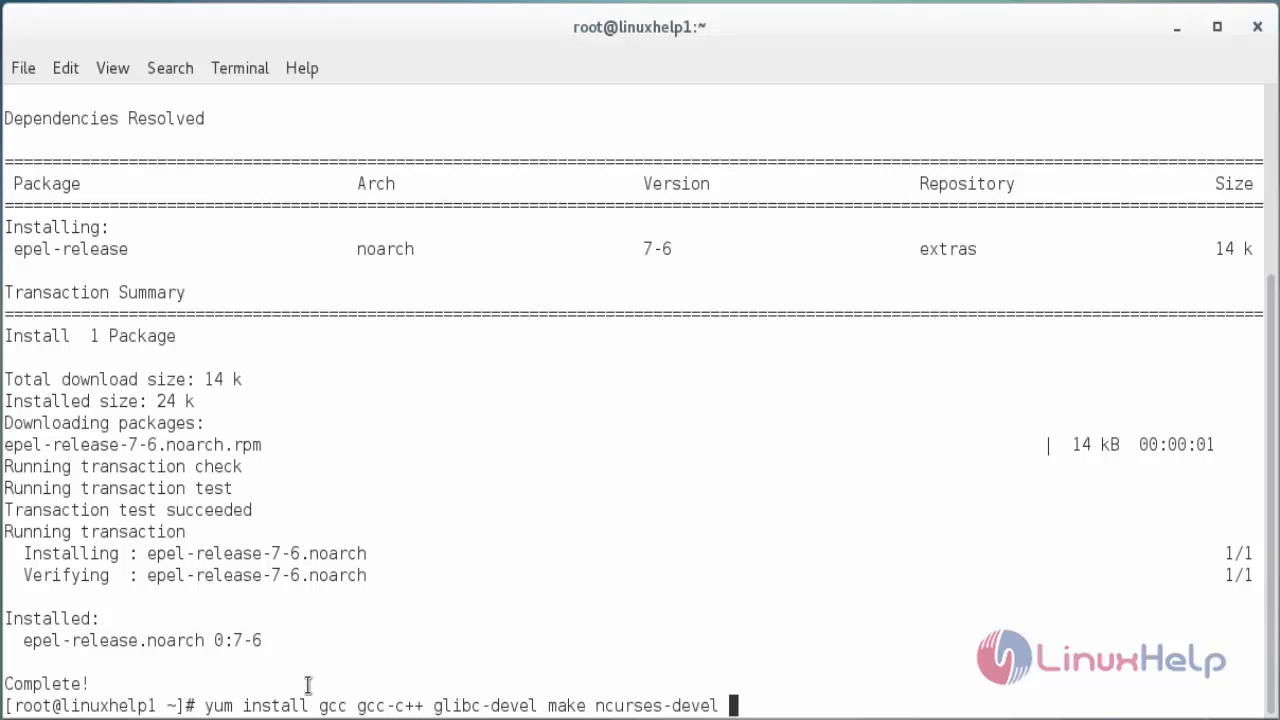
pyautogui.write('openssl-devel')
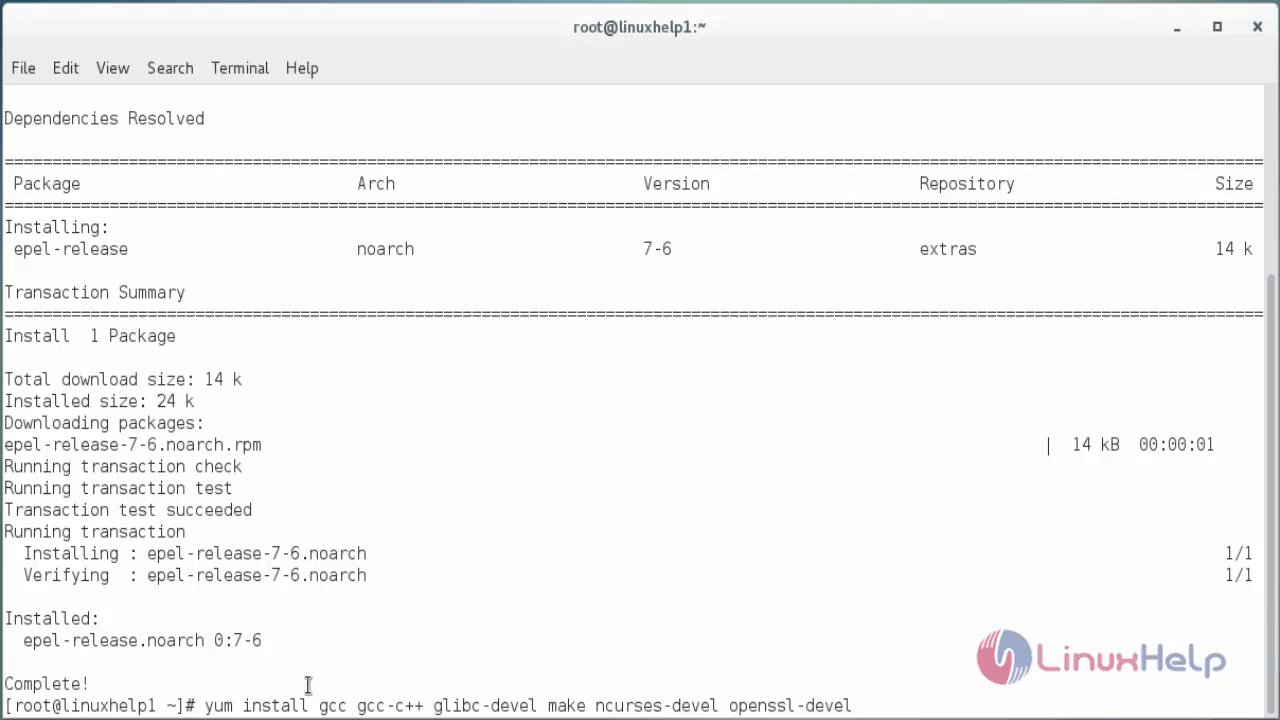
pyautogui.write('autoconf')
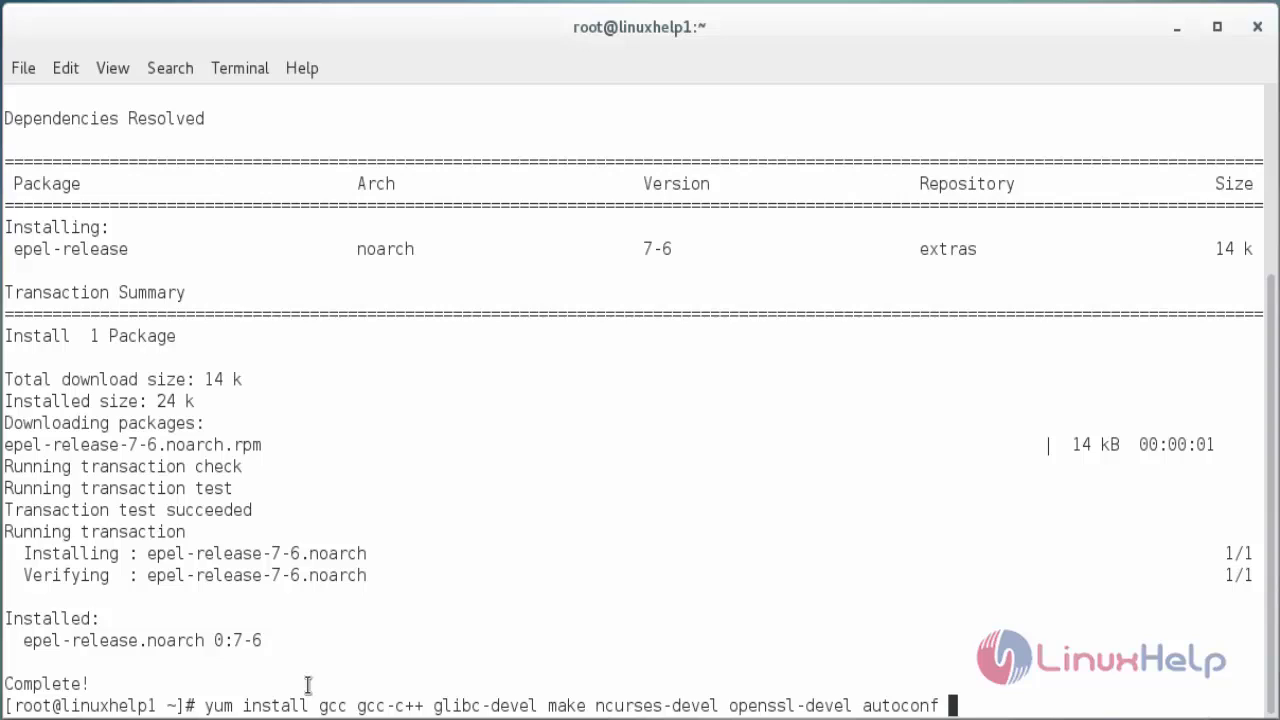
# Add java-1.8.0-openjdk-devel and wxBase.x86_64 to the prerequisite install command.
pyautogui.write('java-1.8.0-openjdk-devel')
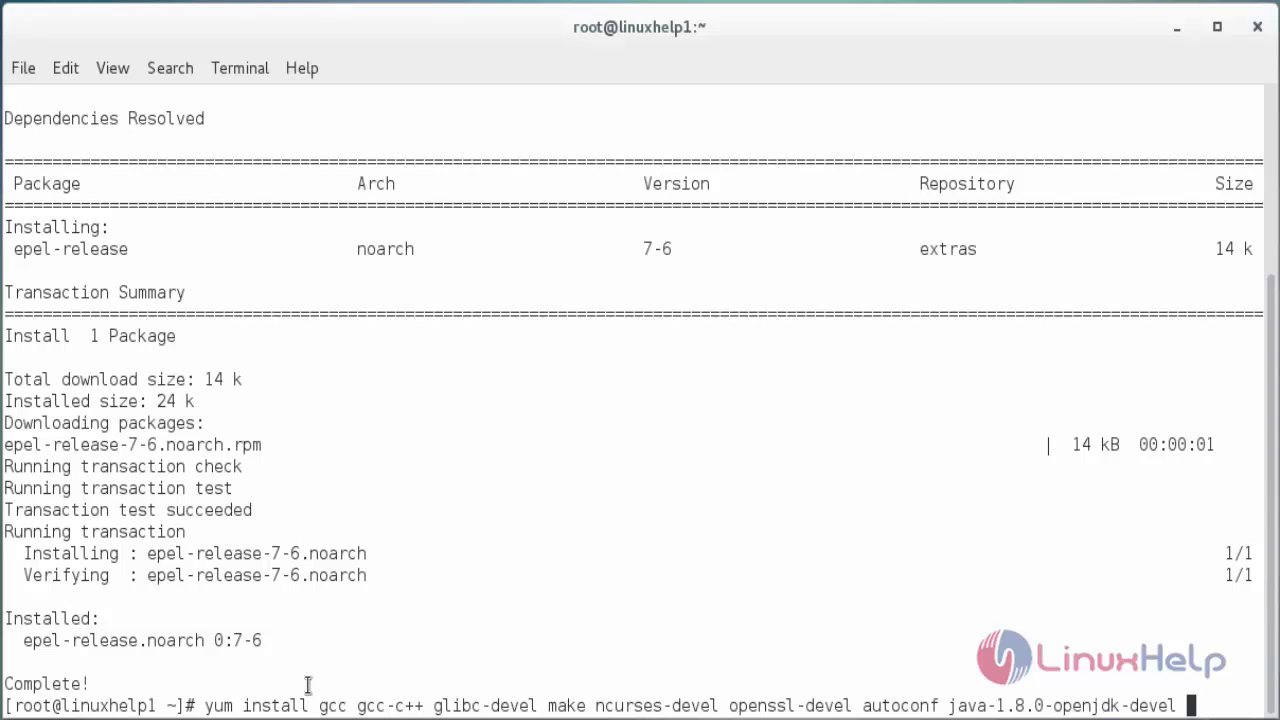
pyautogui.write('wxBase.x')
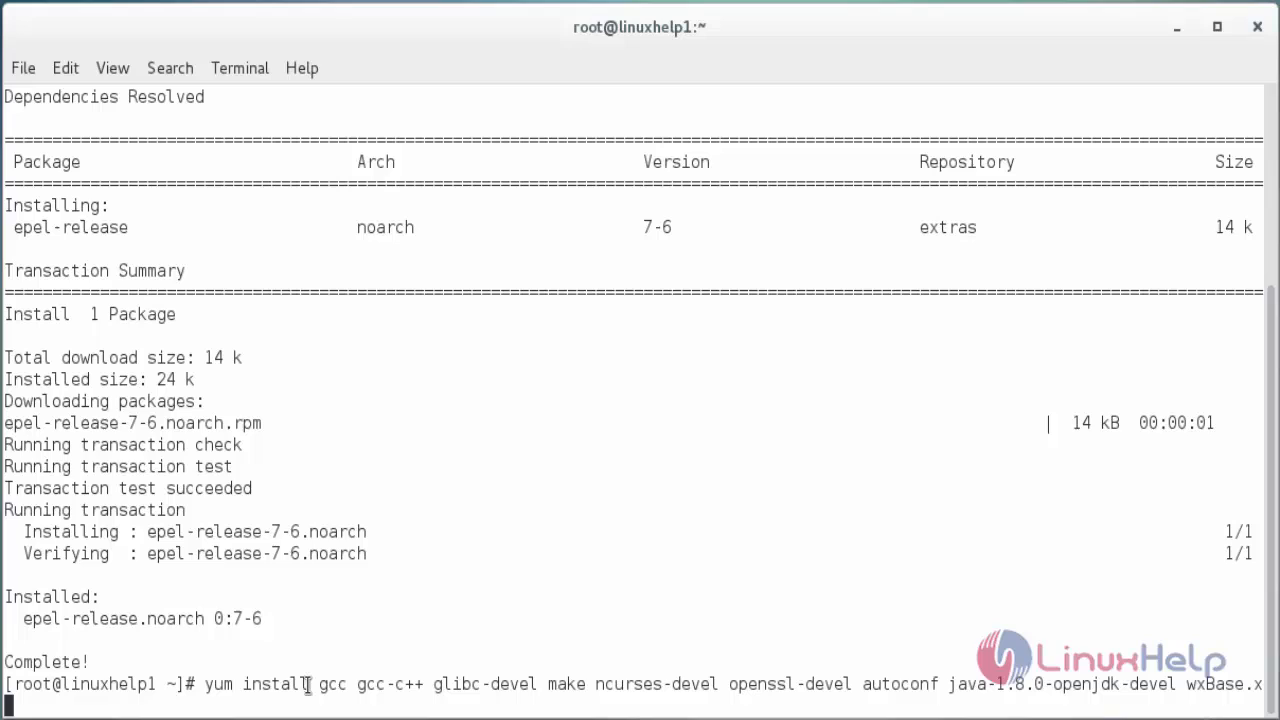
pyautogui.write('86')
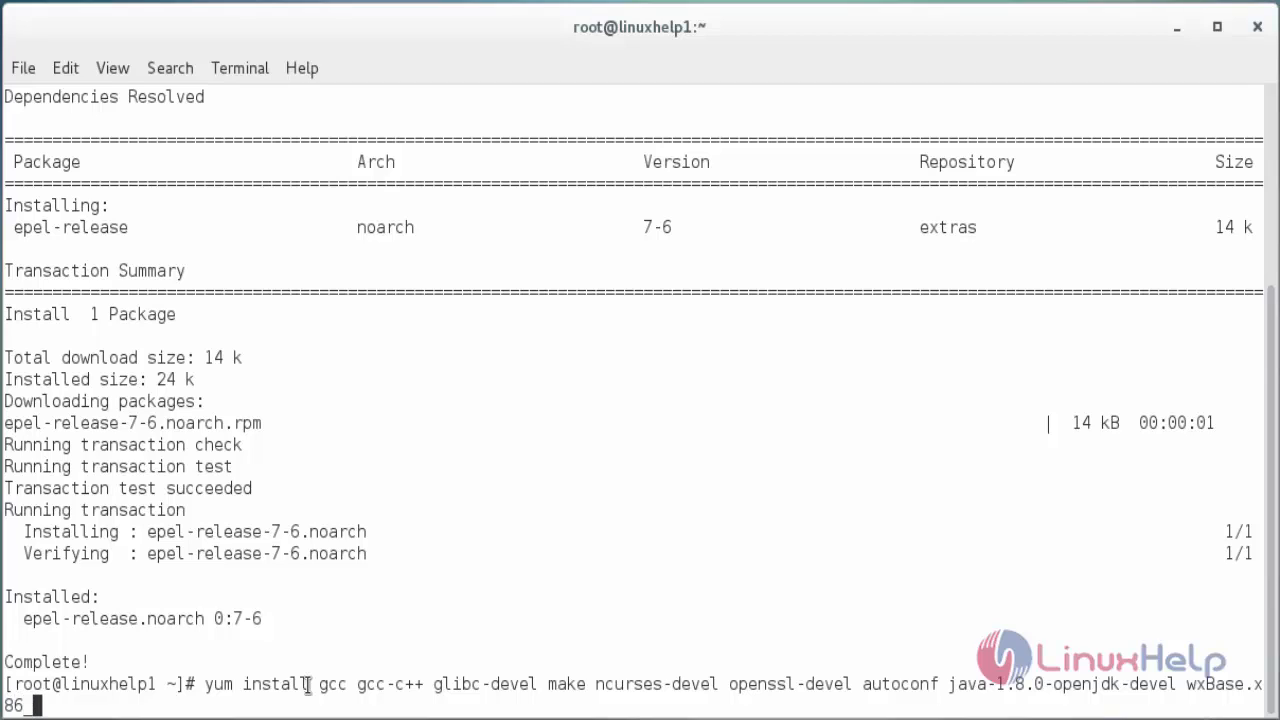
pyautogui.write('_64')
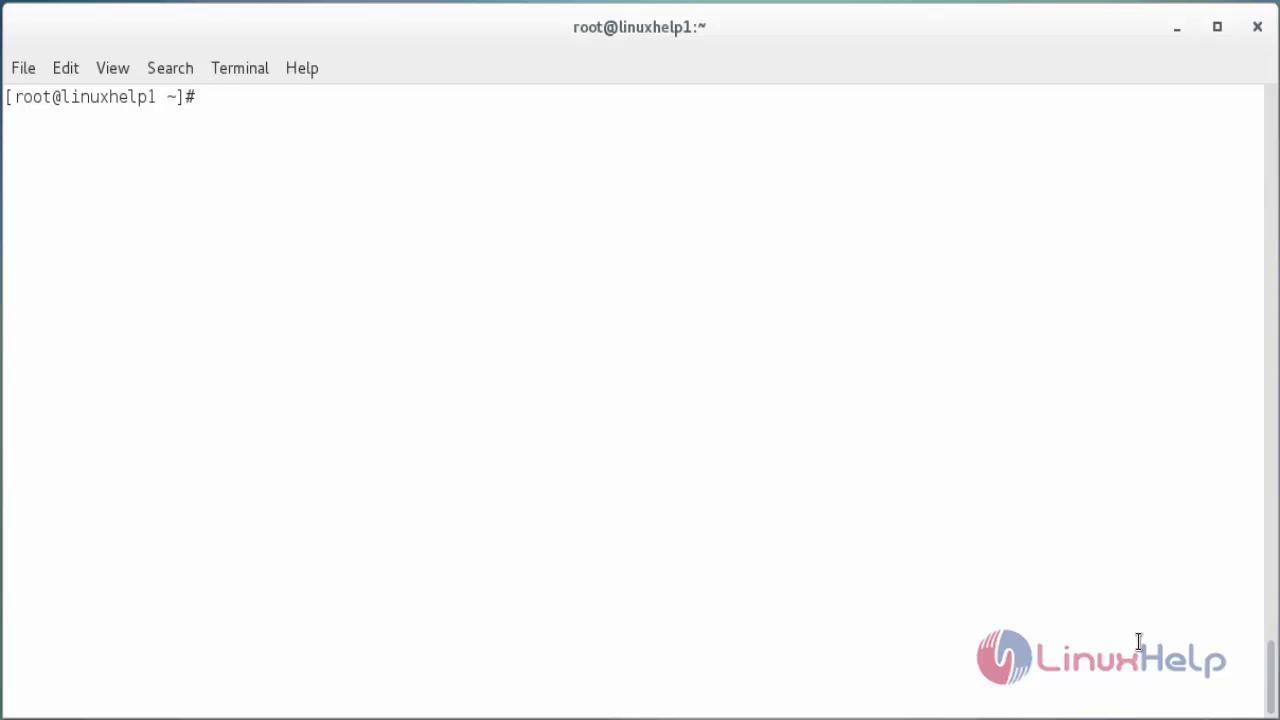
# Download erlang-solutions-1.0-1.noarch.rpm from packages.erlang-solutions.com with wget.
pyautogui.write('wget')
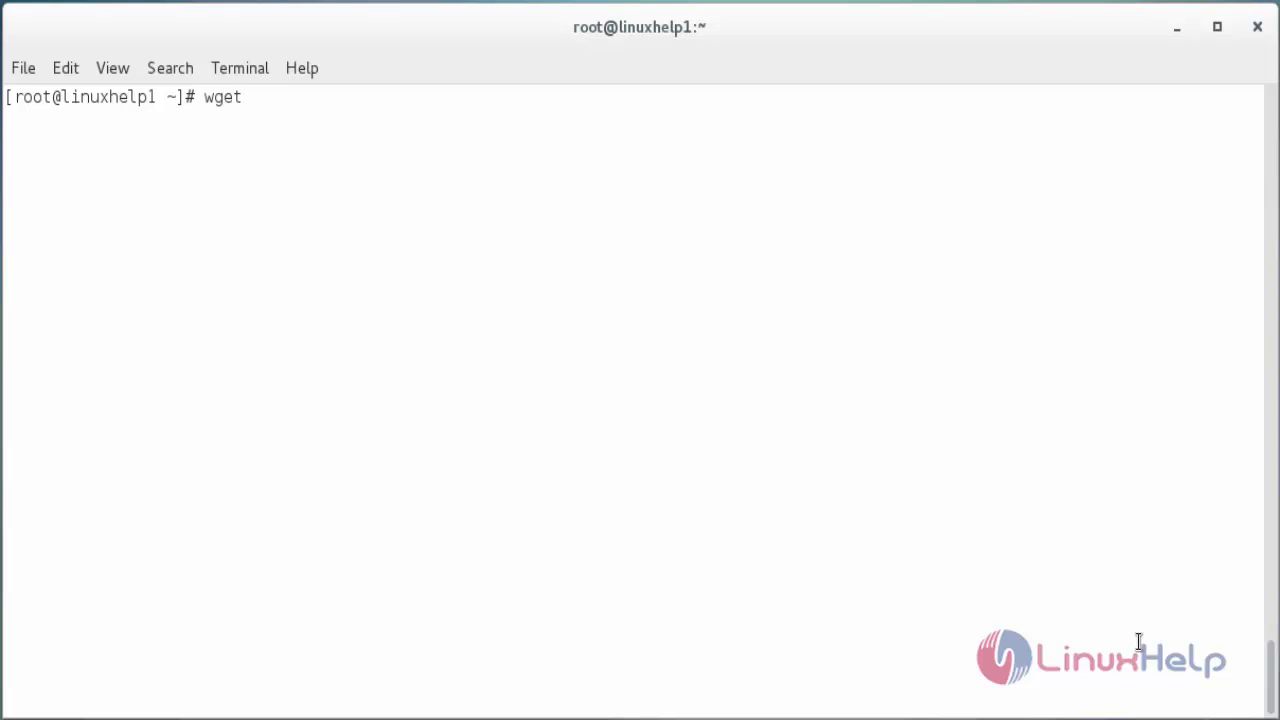
pyautogui.write('http://packages.erlang-solutions.com/erlang-solutions-1.0-1.noarch.rpm')
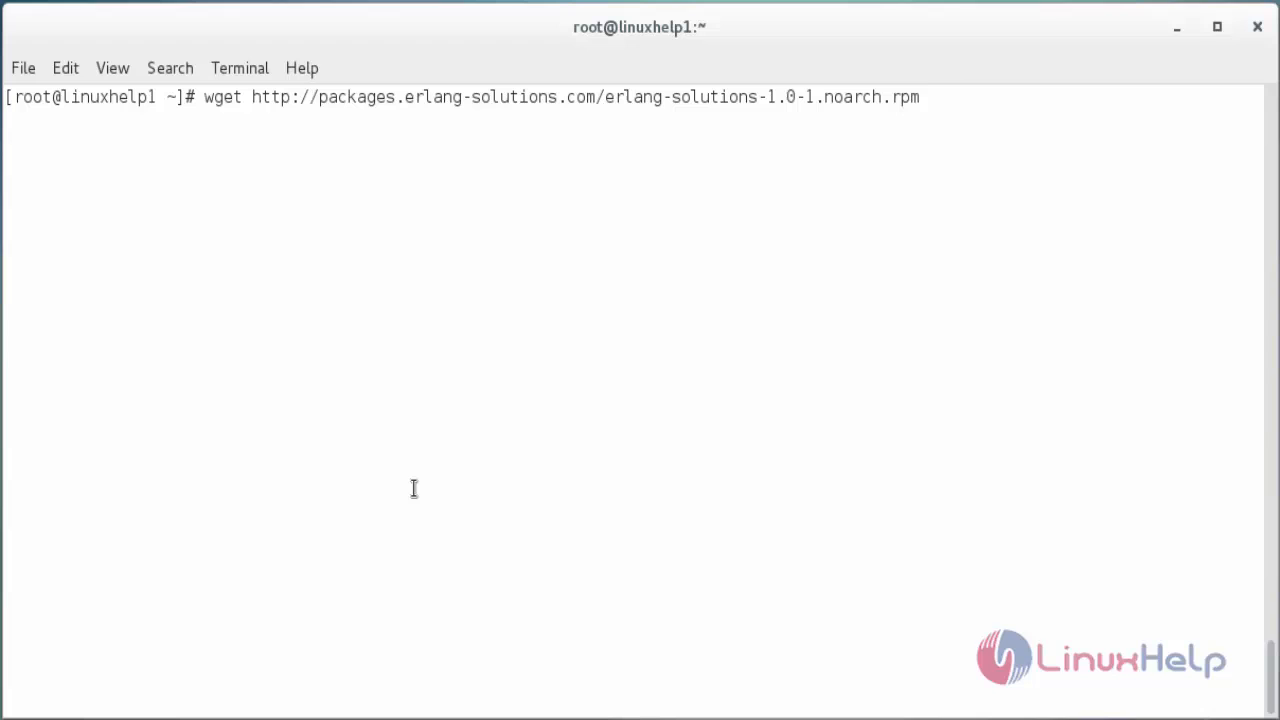
pyautogui.press('Return')
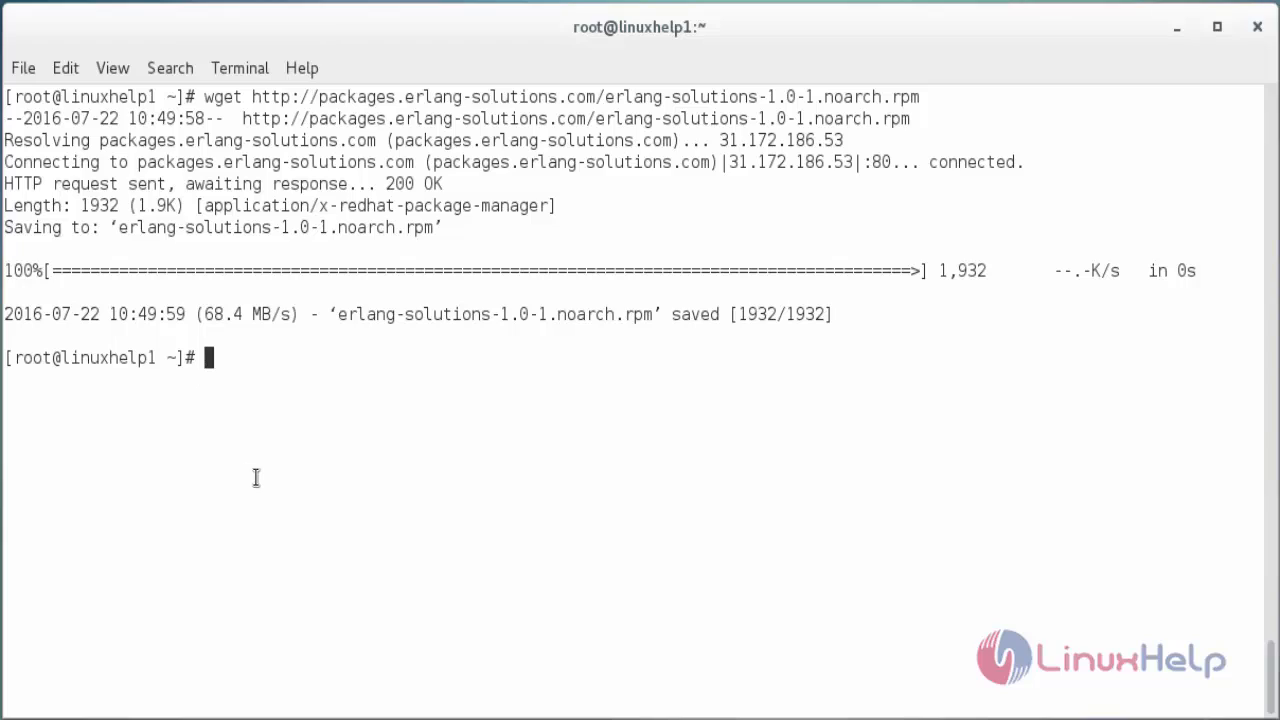
# Install the downloaded erlang-solutions-1.0-1.noarch.rpm with 'rpm -Uvh'.
pyautogui.write('rpm -')
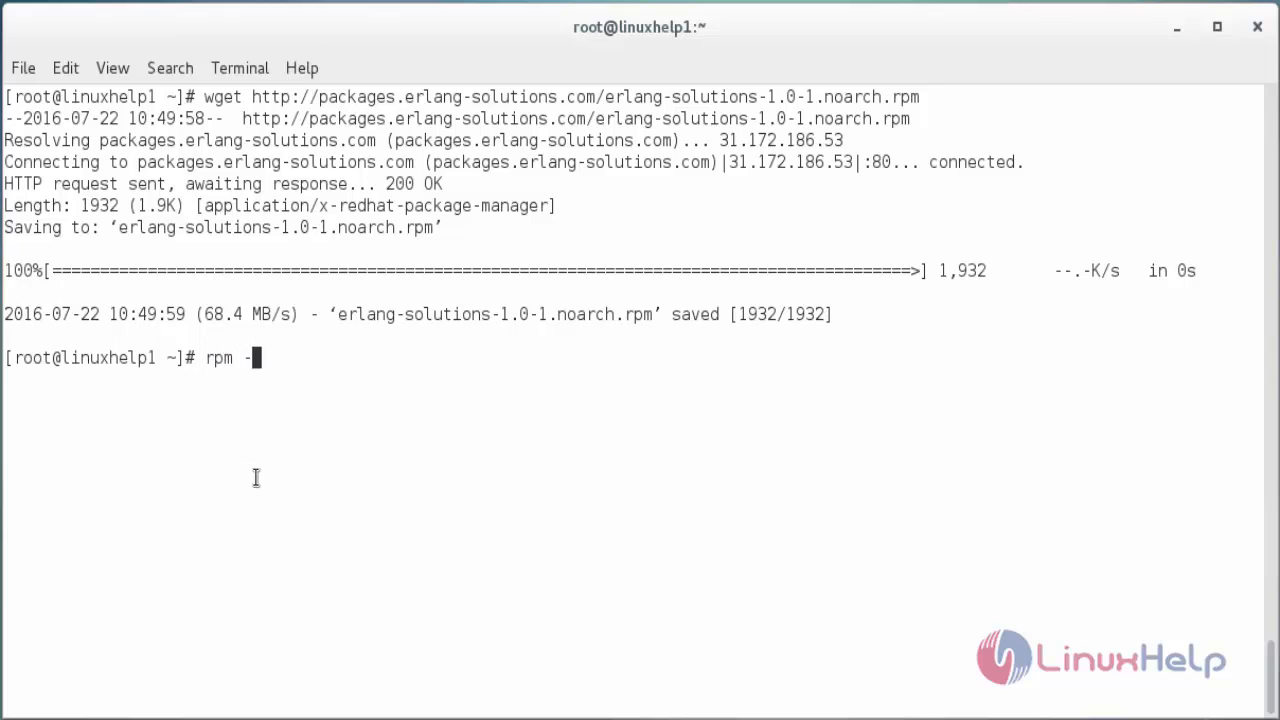
pyautogui.write('Uvh')
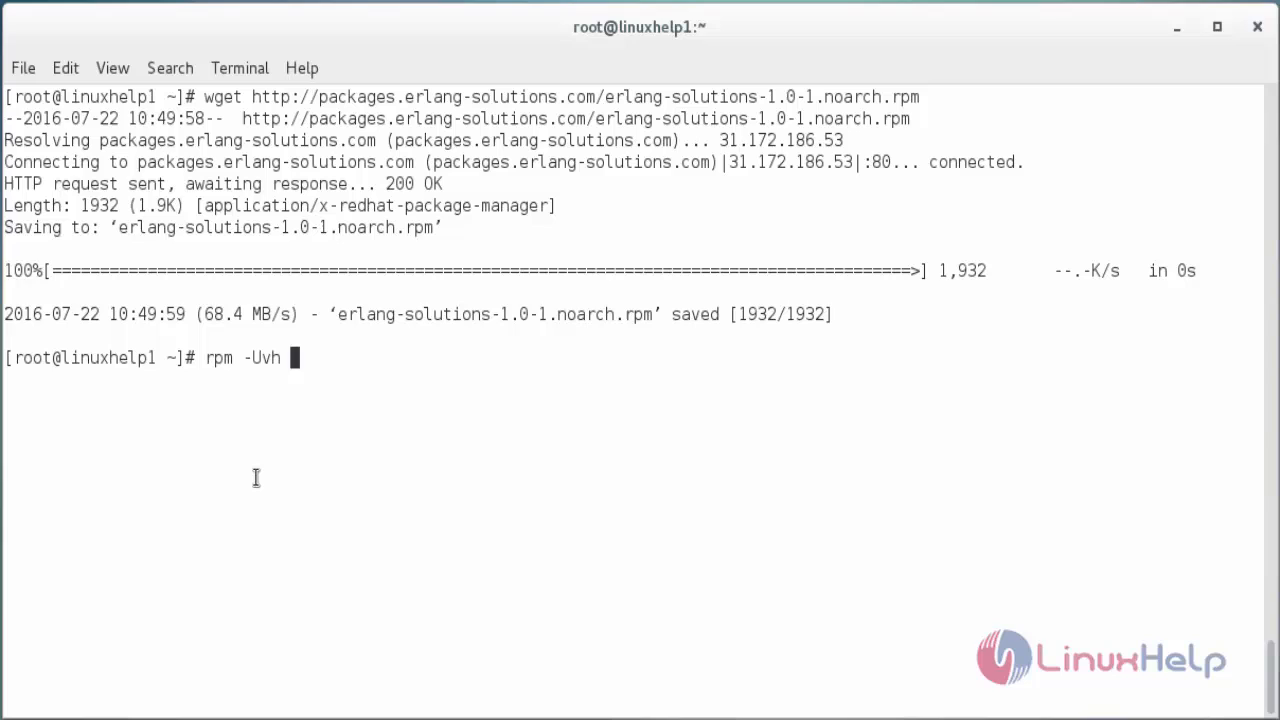
pyautogui.write('erlang-solutions-1.0-1.noarch.rpm')
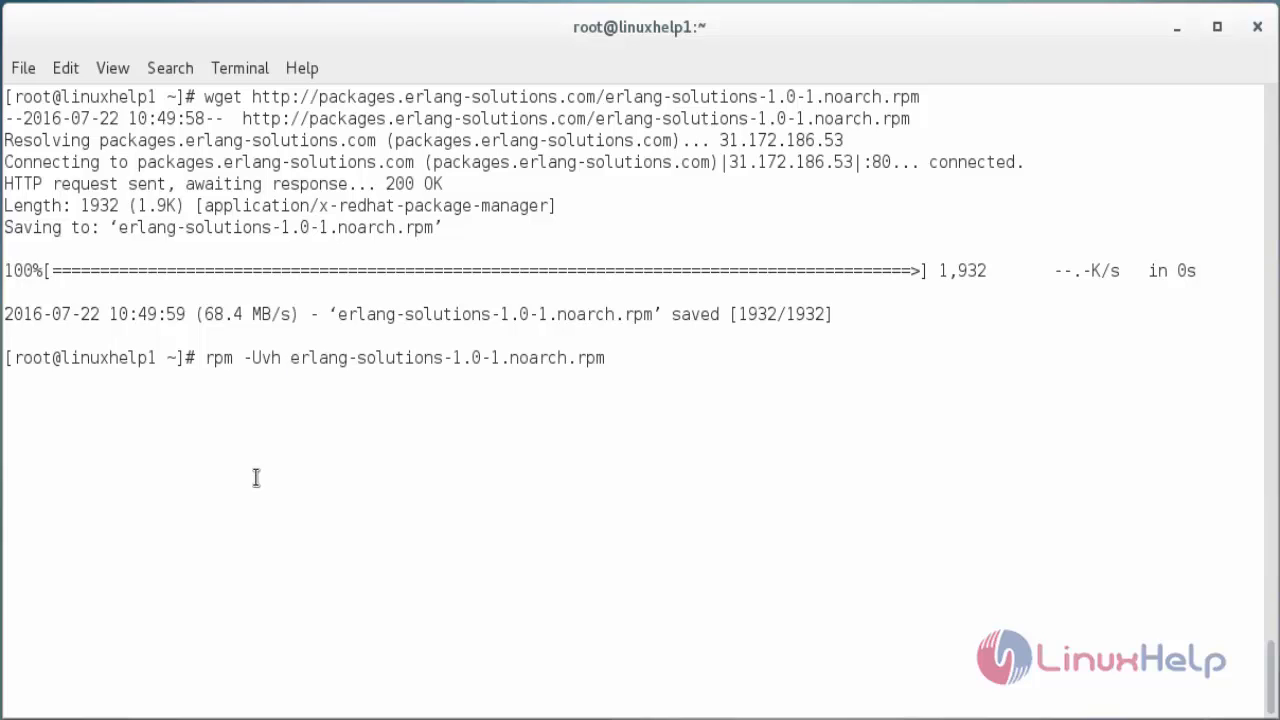
pyautogui.press('Return')
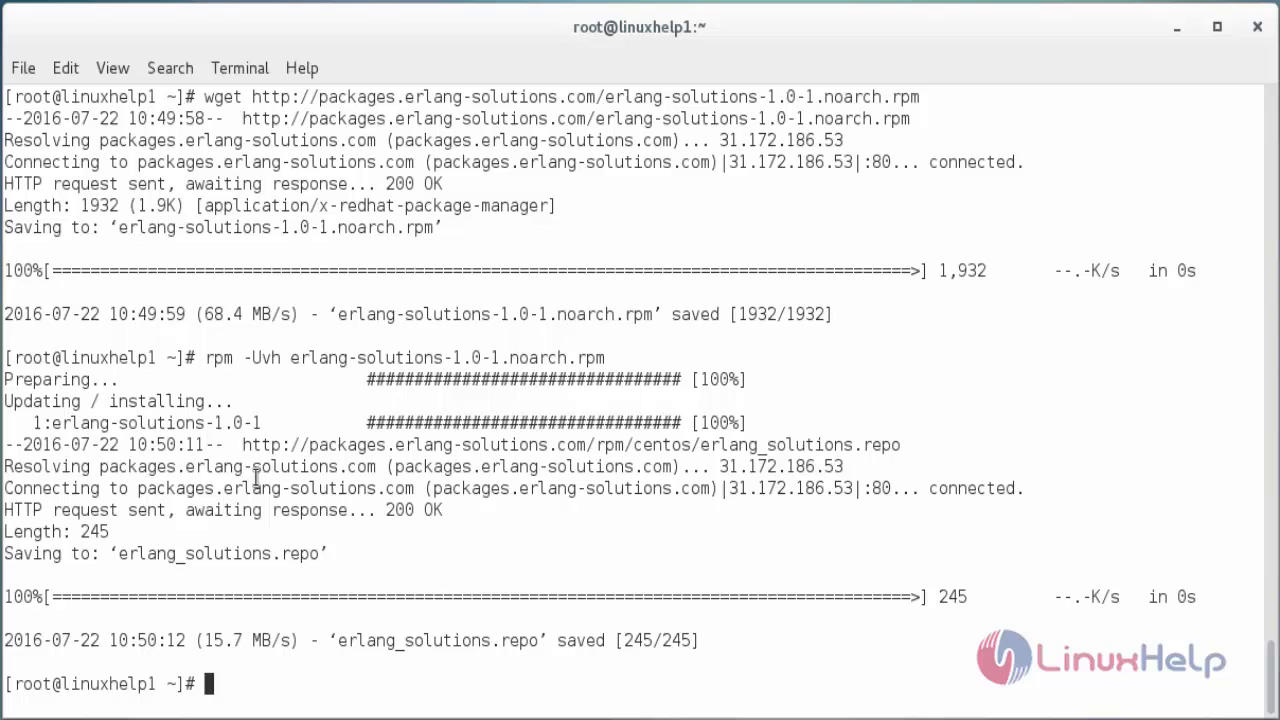
# Run 'yum update' and answer y to load the erlang-solutions repository.
pyautogui.write('yum update')
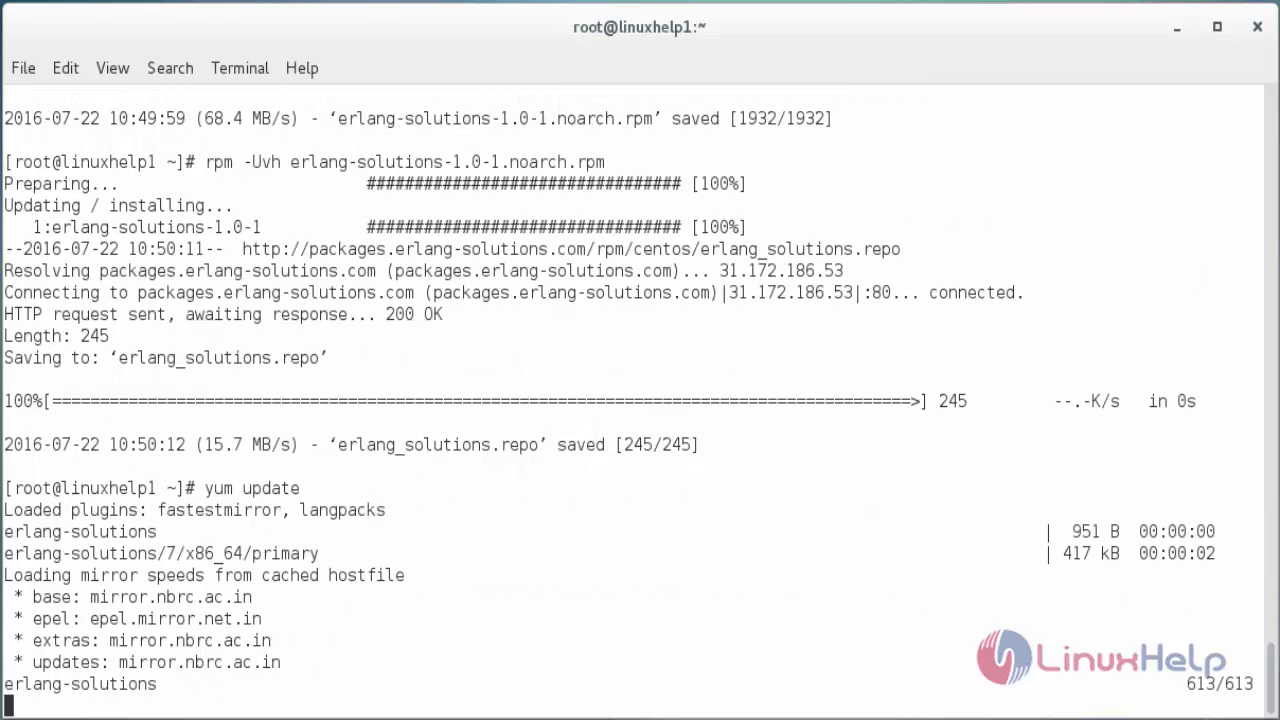
pyautogui.write('y')
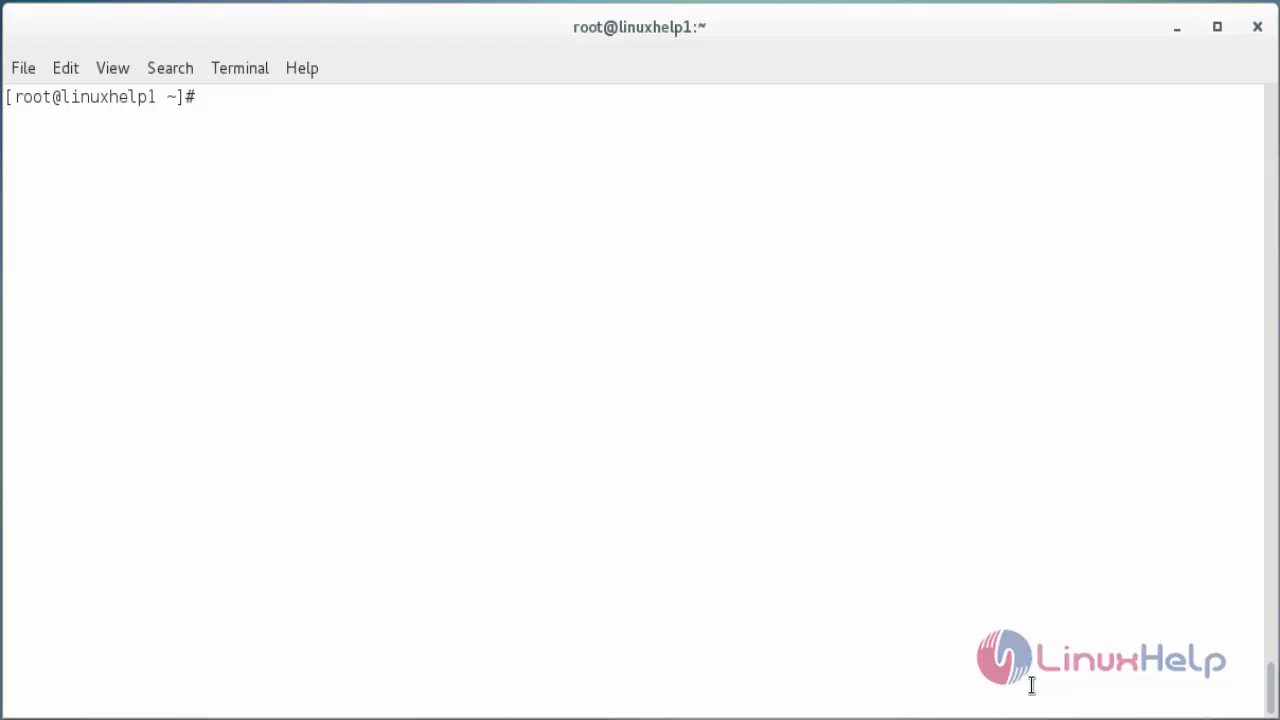
# Install Erlang with 'yum install erlang -y', then enter erl at the prompt.
pyautogui.write('yum')
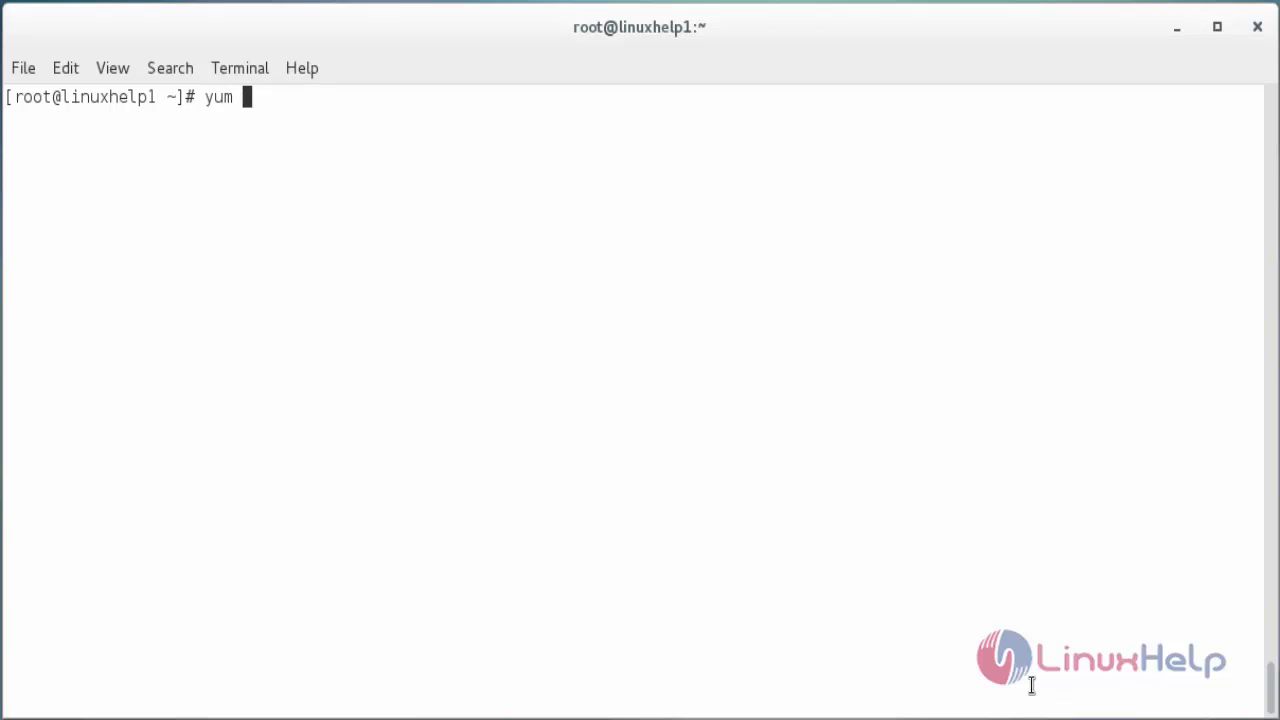
pyautogui.write('install')
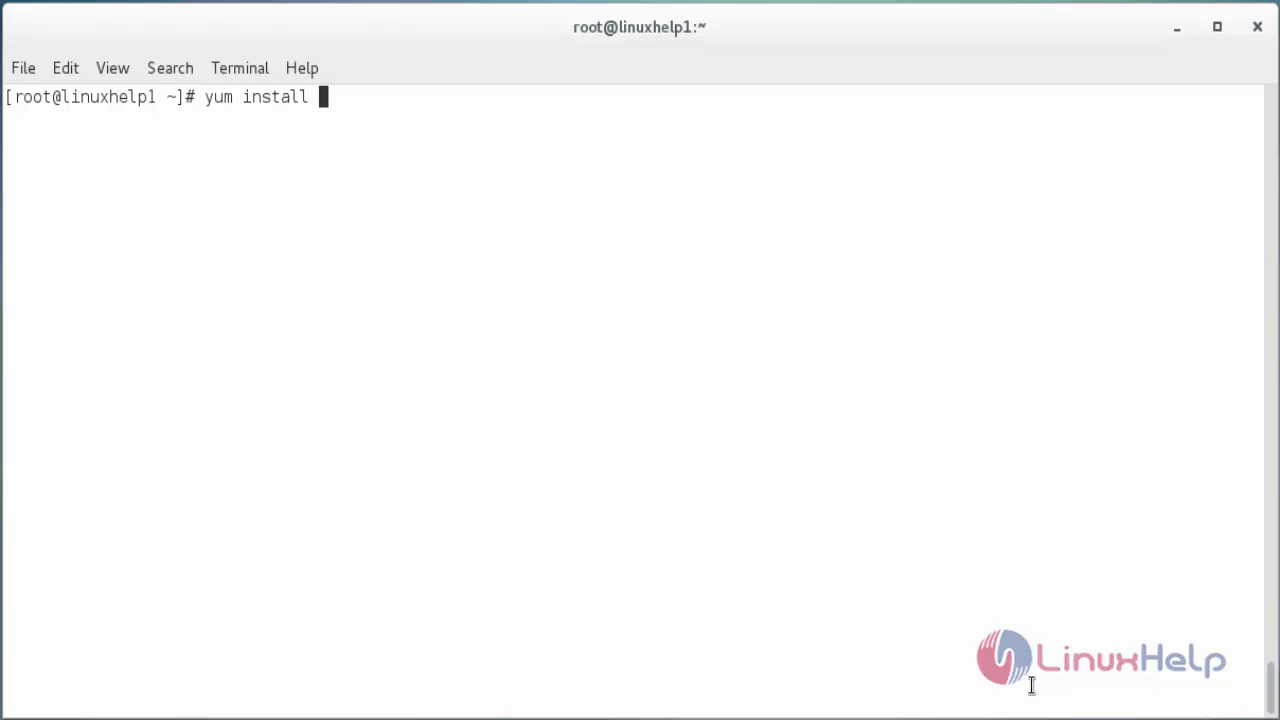
pyautogui.write('erlang -y')
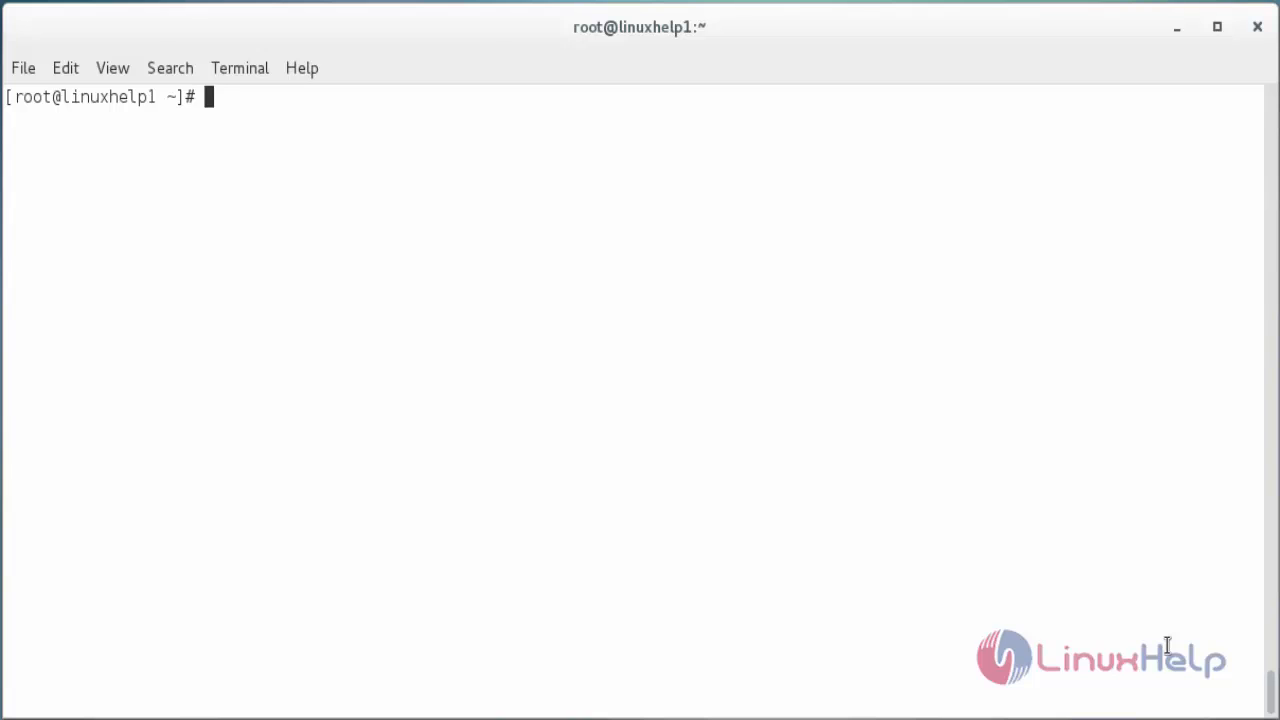
pyautogui.write('erl')
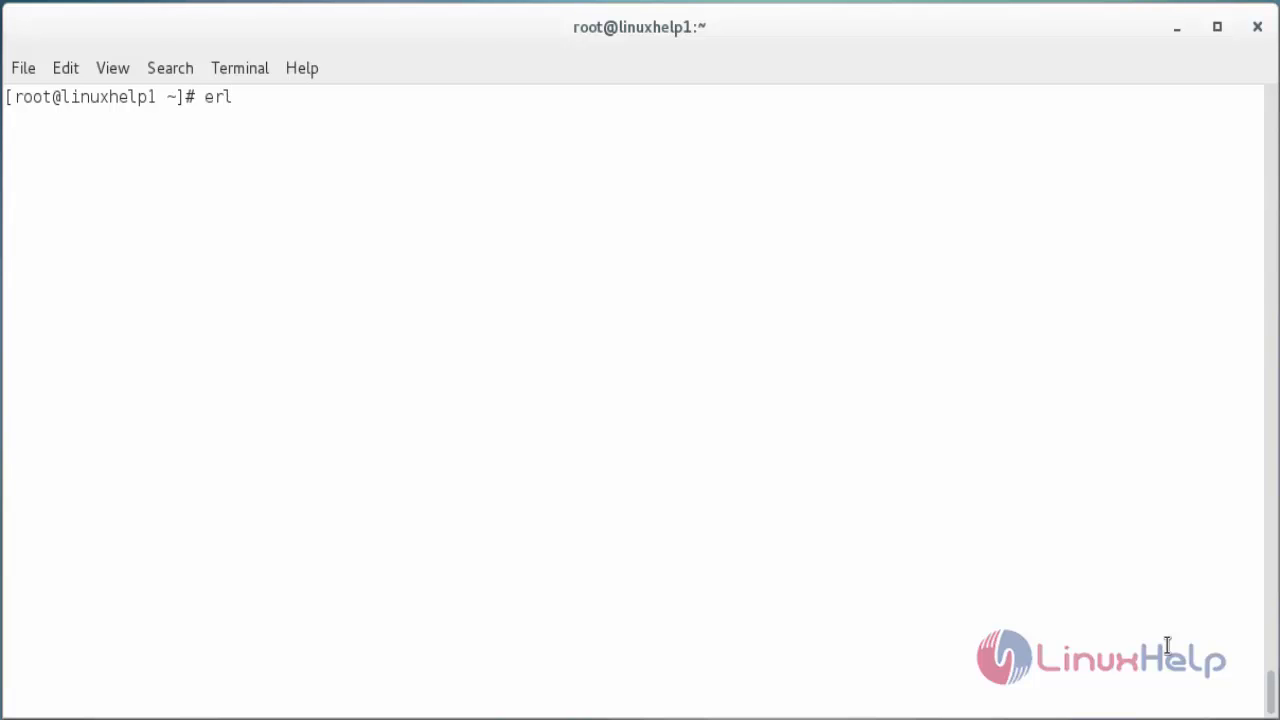
# Launch the Erlang shell (Eshell V8.0), abort it with Ctrl+C and clear the screen.
pyautogui.press('Return')
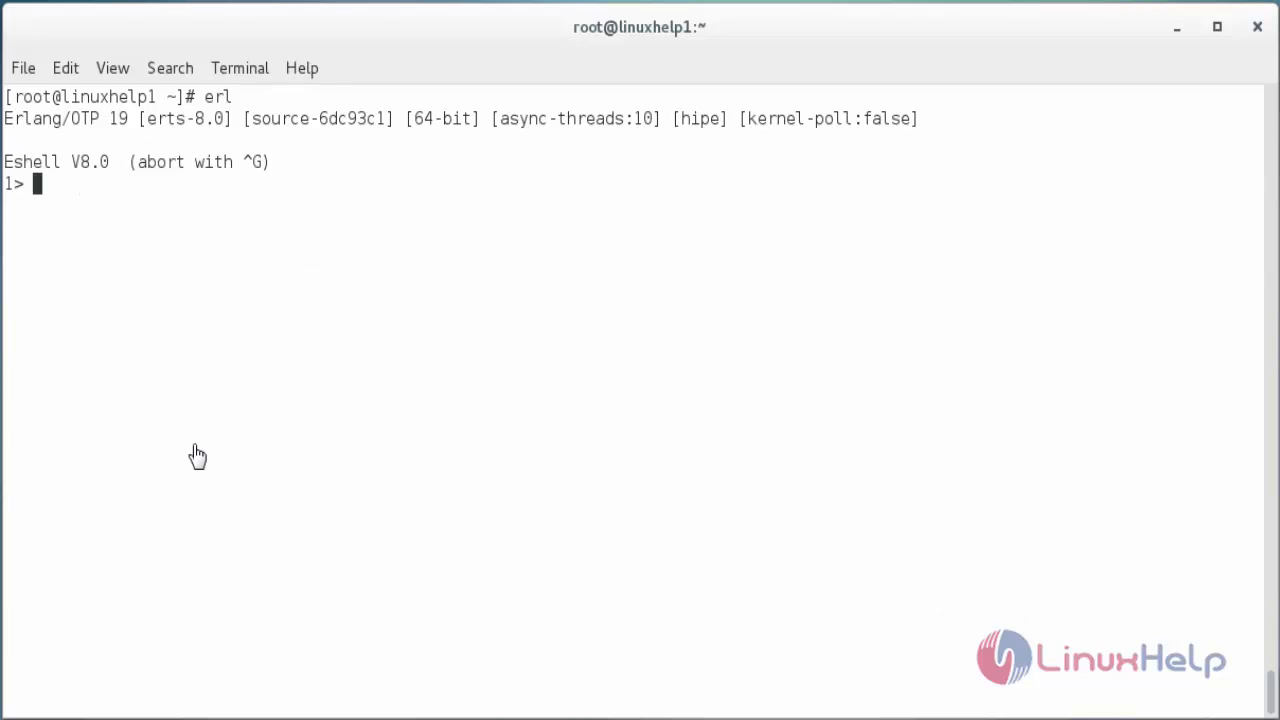
pyautogui.moveTo(196, 444)
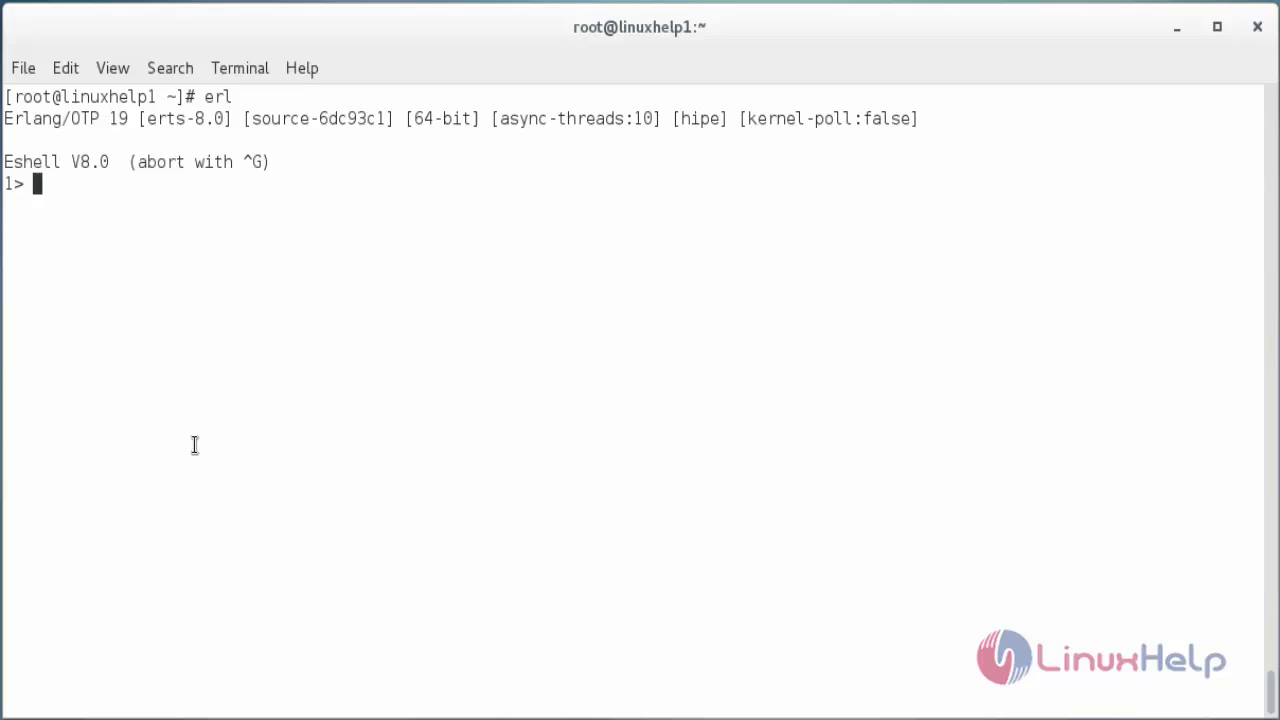
pyautogui.press('ctrl+c')
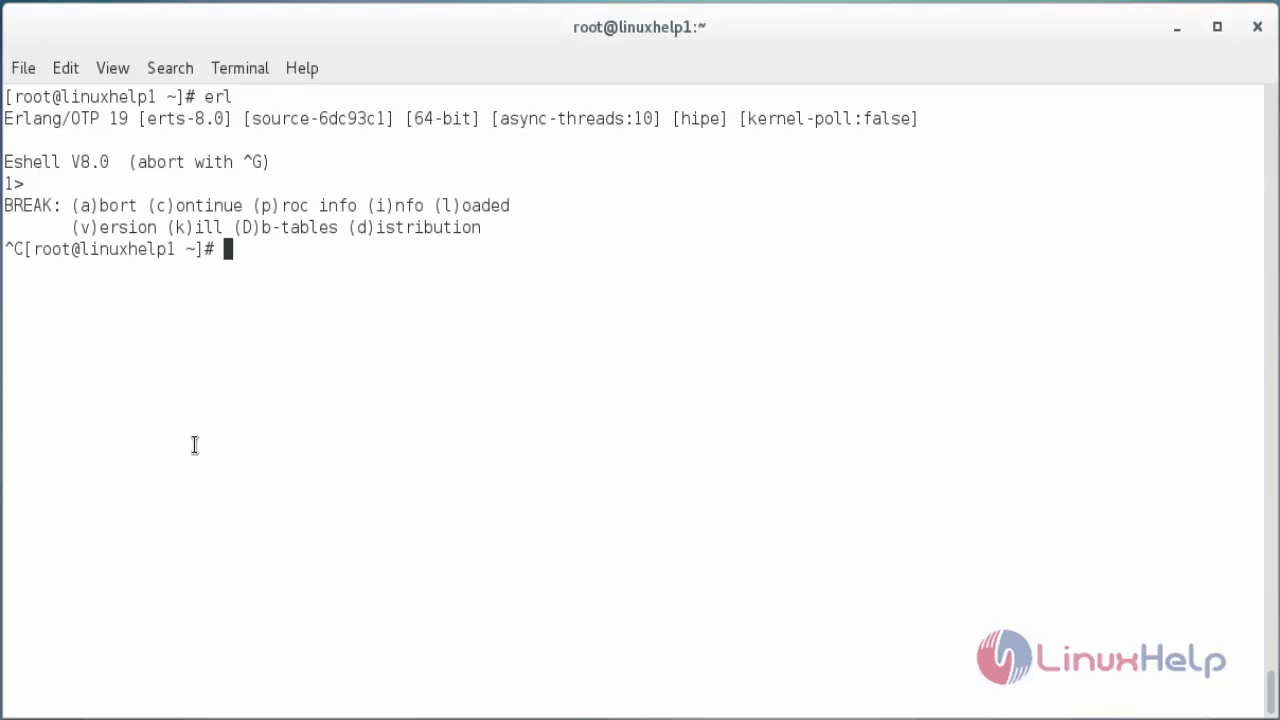
pyautogui.press('Return')
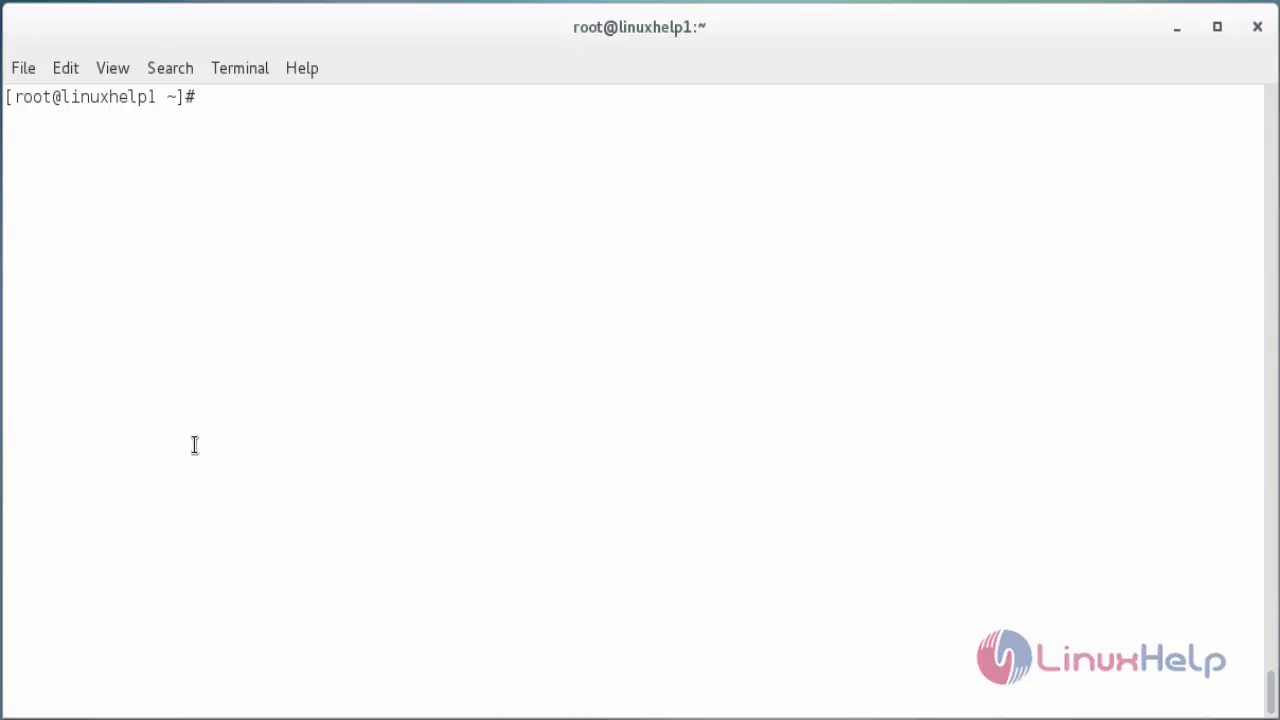
# Create hello.erl in vi with the hello_world module, then enter erl again.
pyautogui.write('vi')
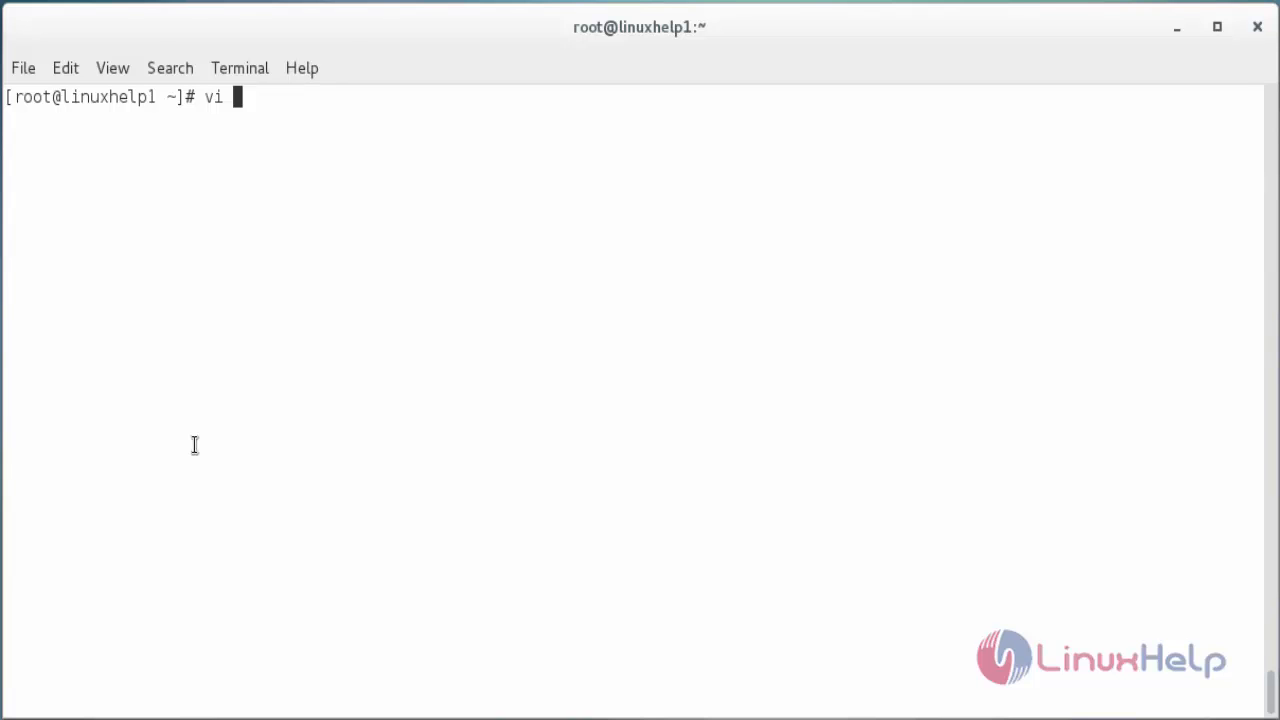
pyautogui.write('hello.erl')
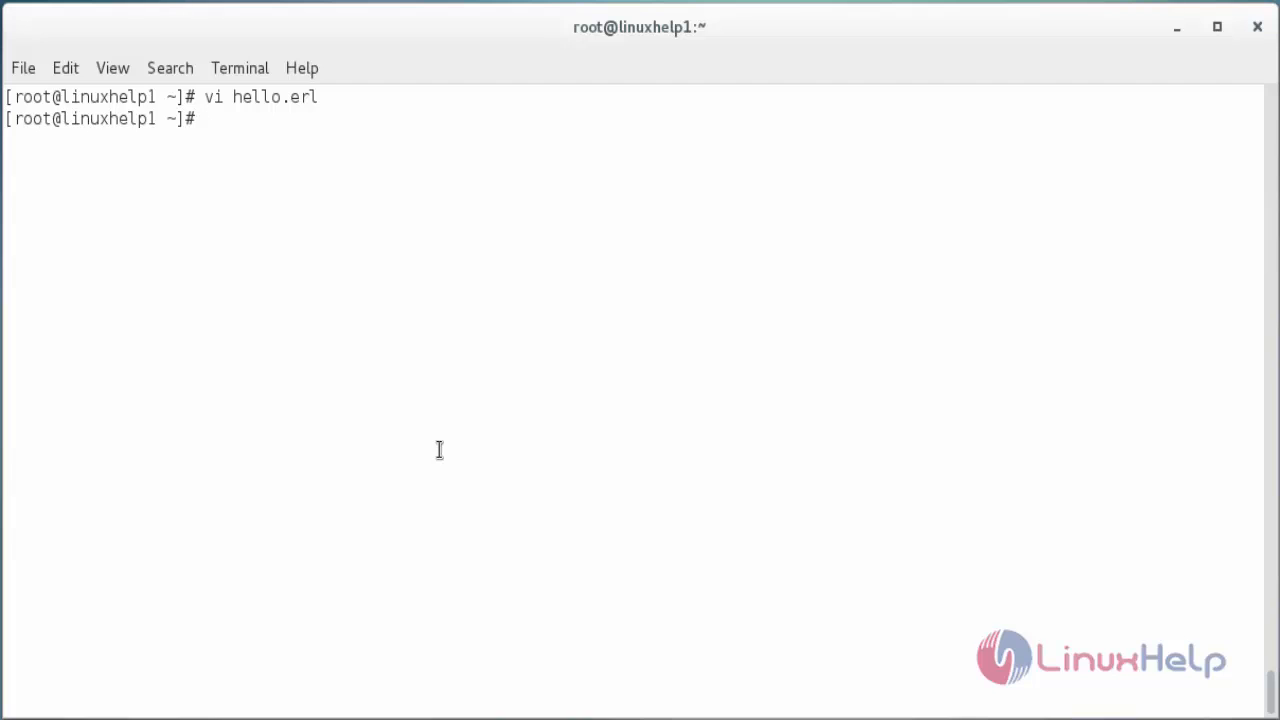
pyautogui.write('erl')
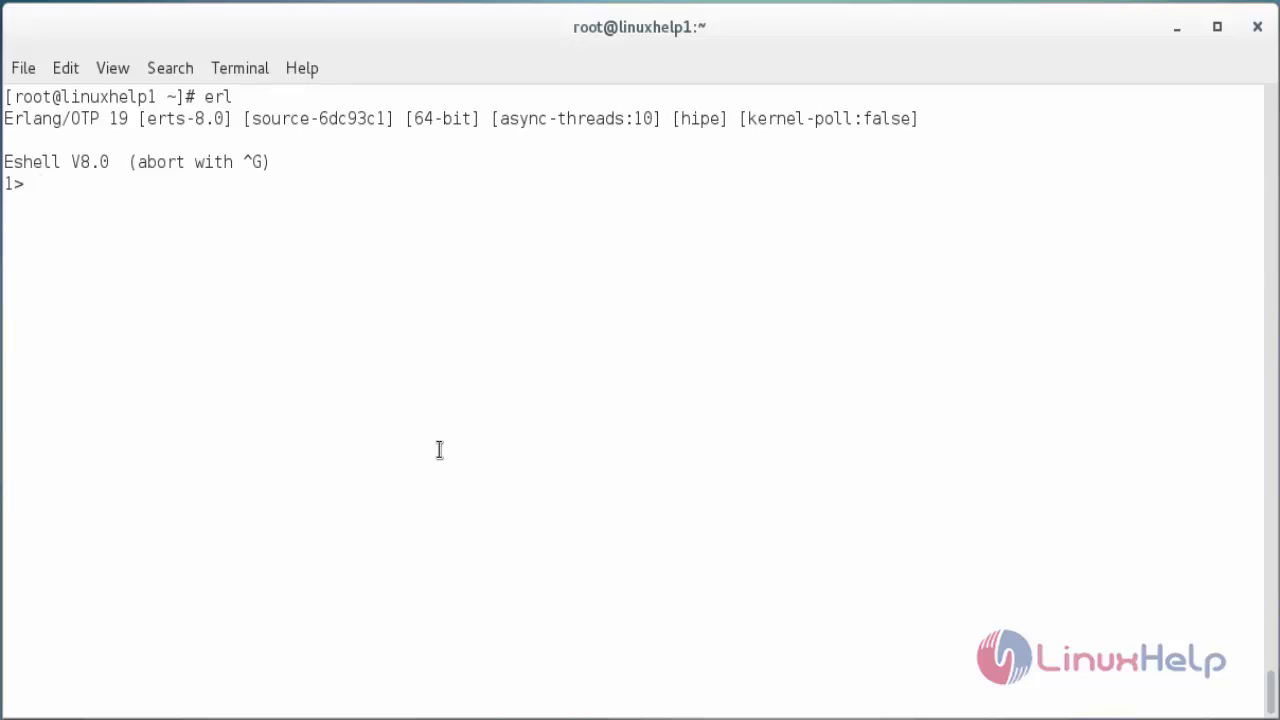
pyautogui.moveTo(384, 460)
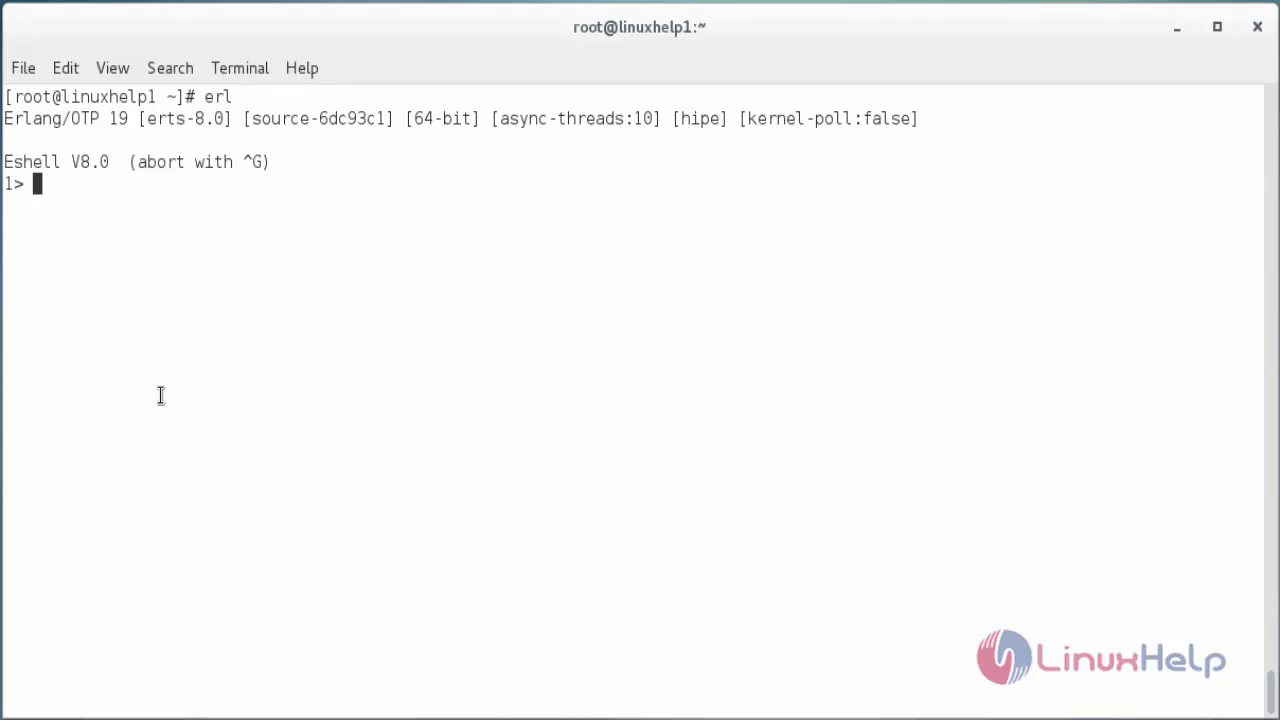
# Compile with c(hello)., run hello:hello_world(). to print hello, world, then exit the shell.
pyautogui.write('c(')
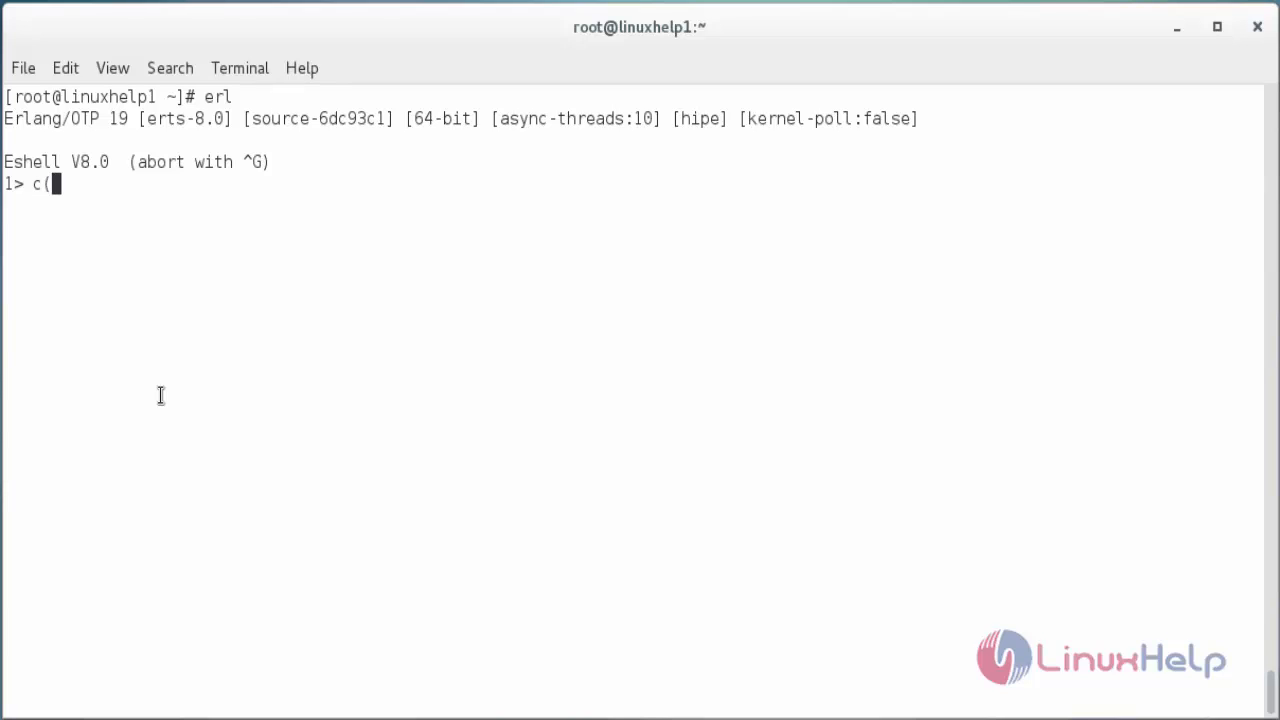
pyautogui.write('he')
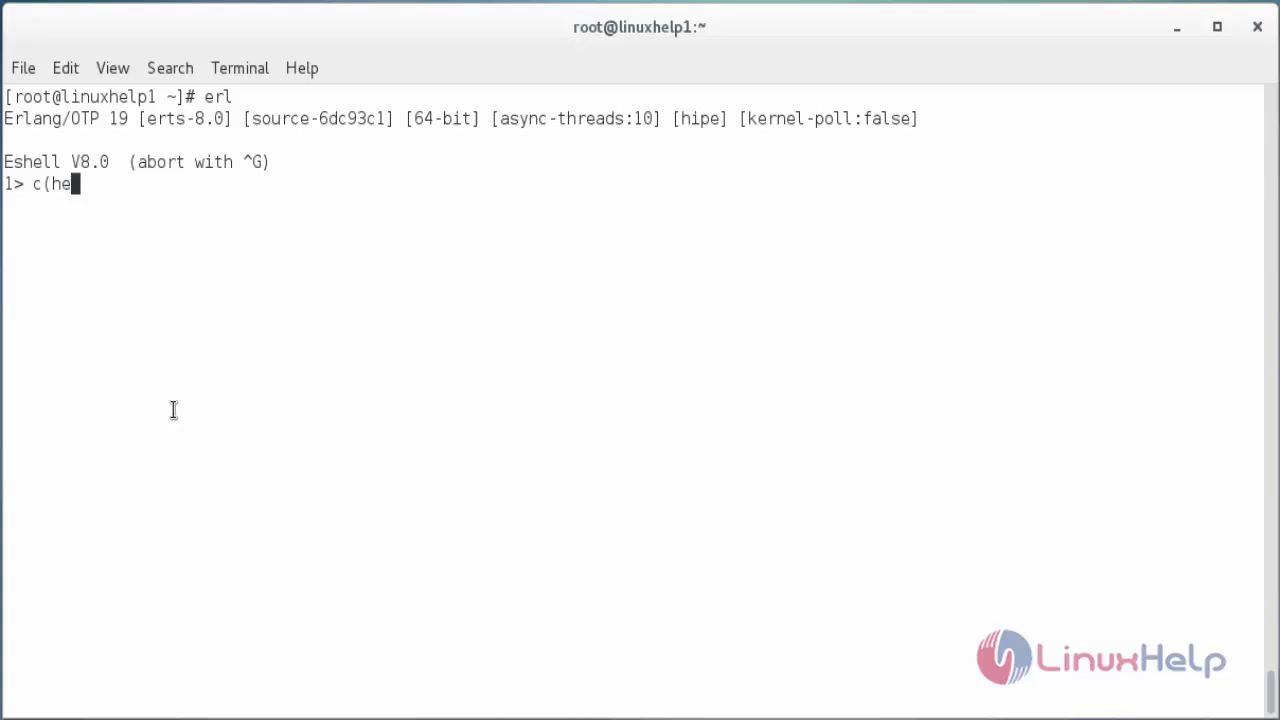
pyautogui.write('llo)')
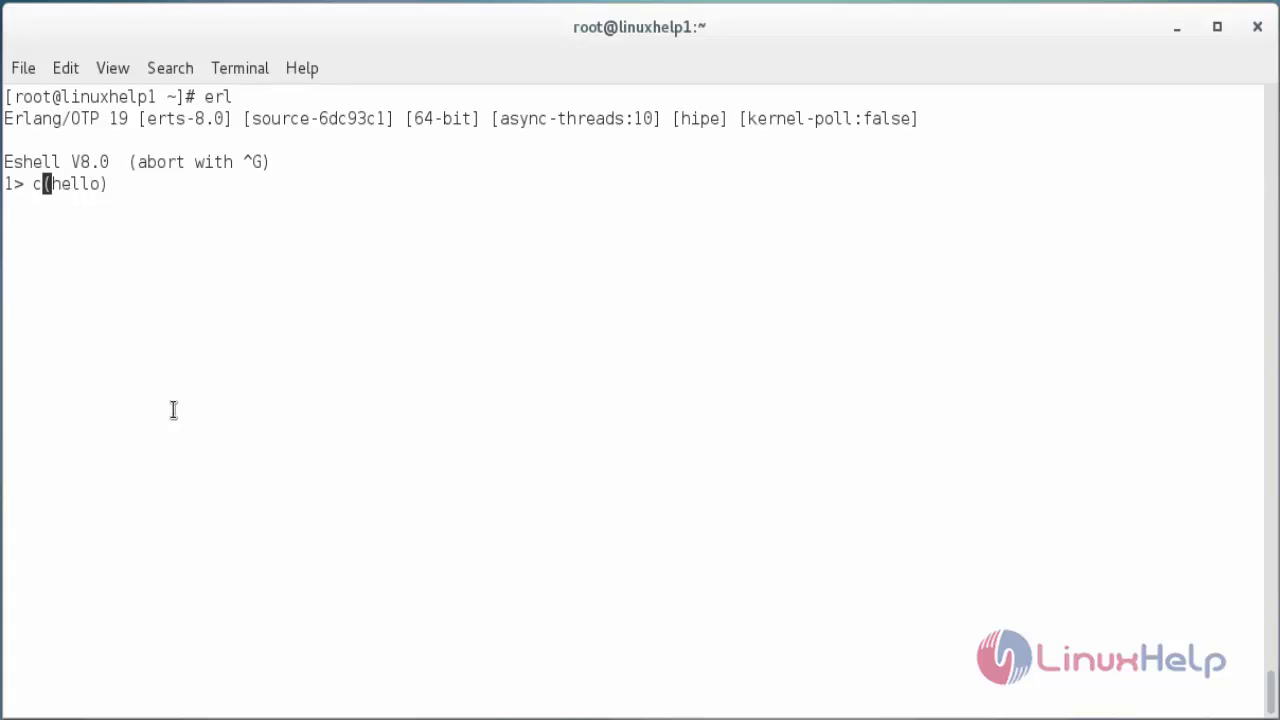
pyautogui.write('.')
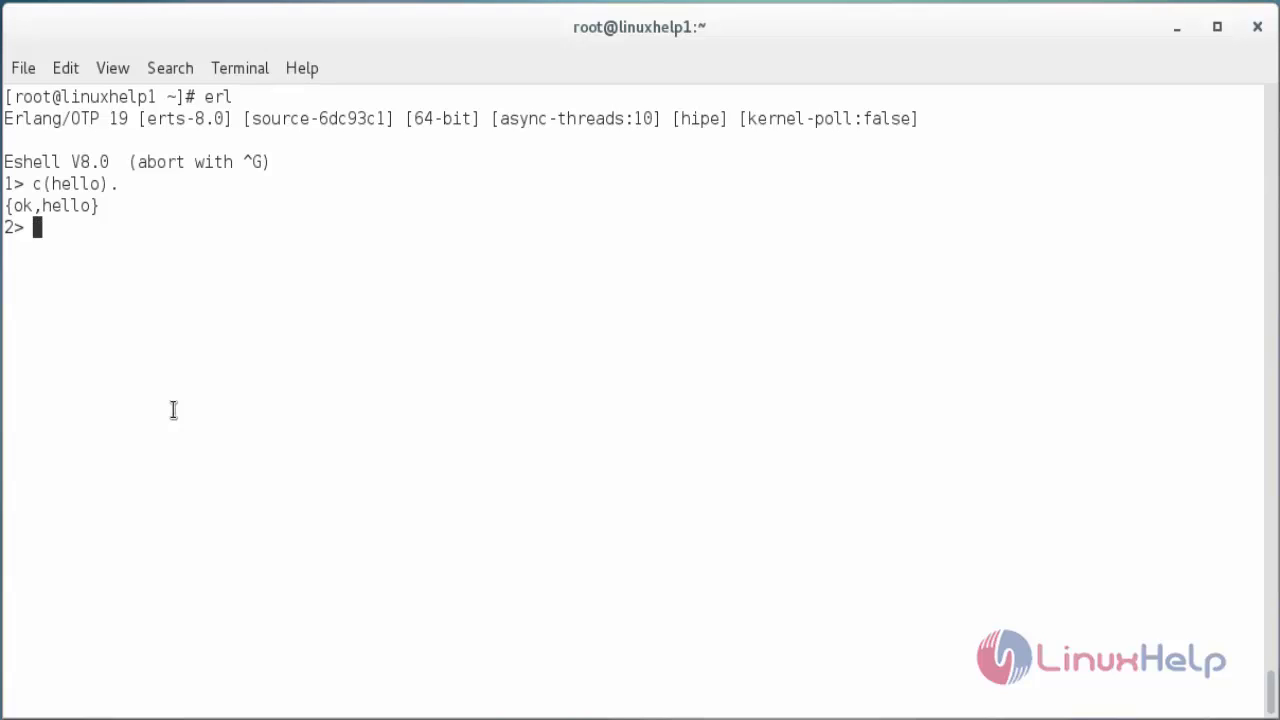
pyautogui.write('hello:hello_world().')
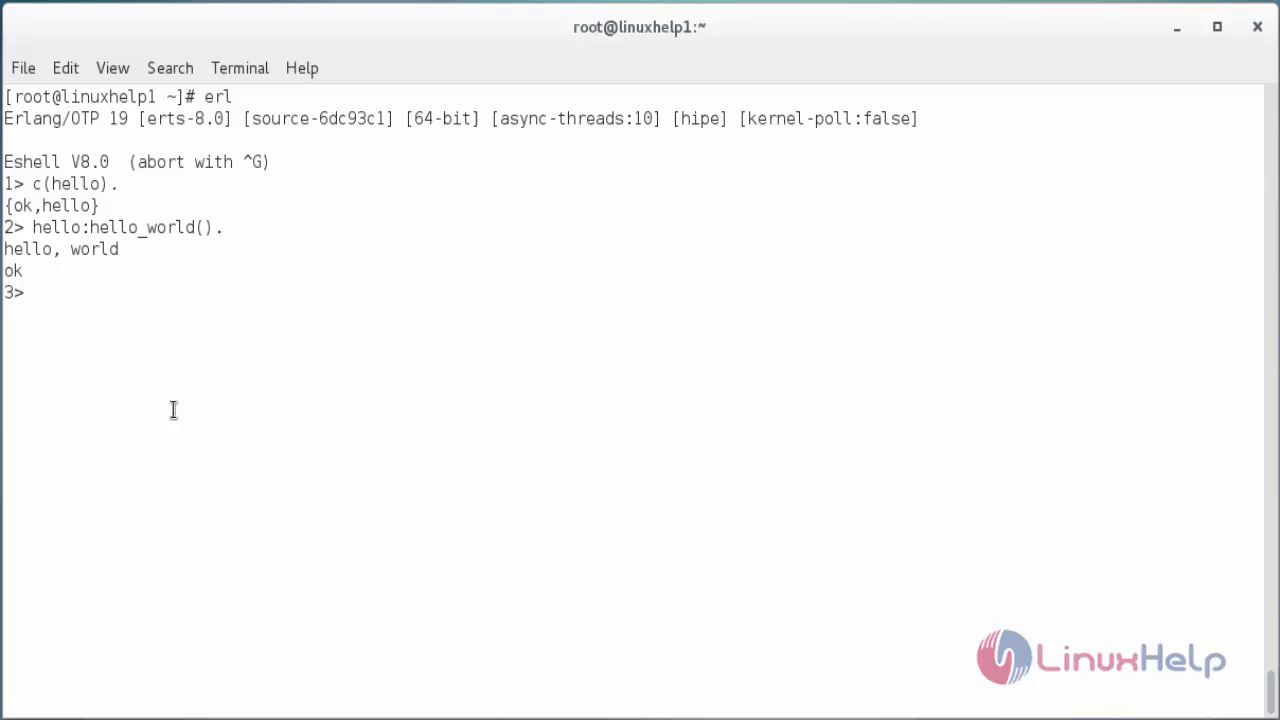
pyautogui.press('ctrl+c')
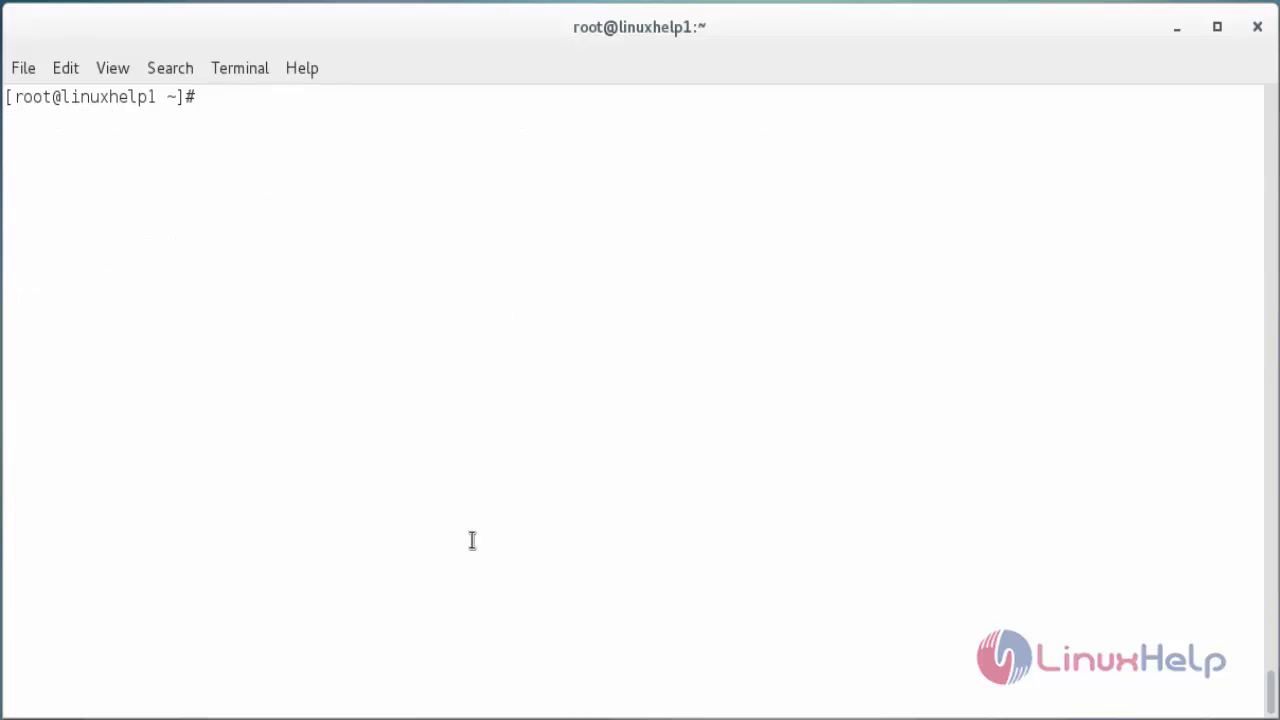
# Install Elixir with 'yum install elixir', then begin an export command.
pyautogui.write('yum install')
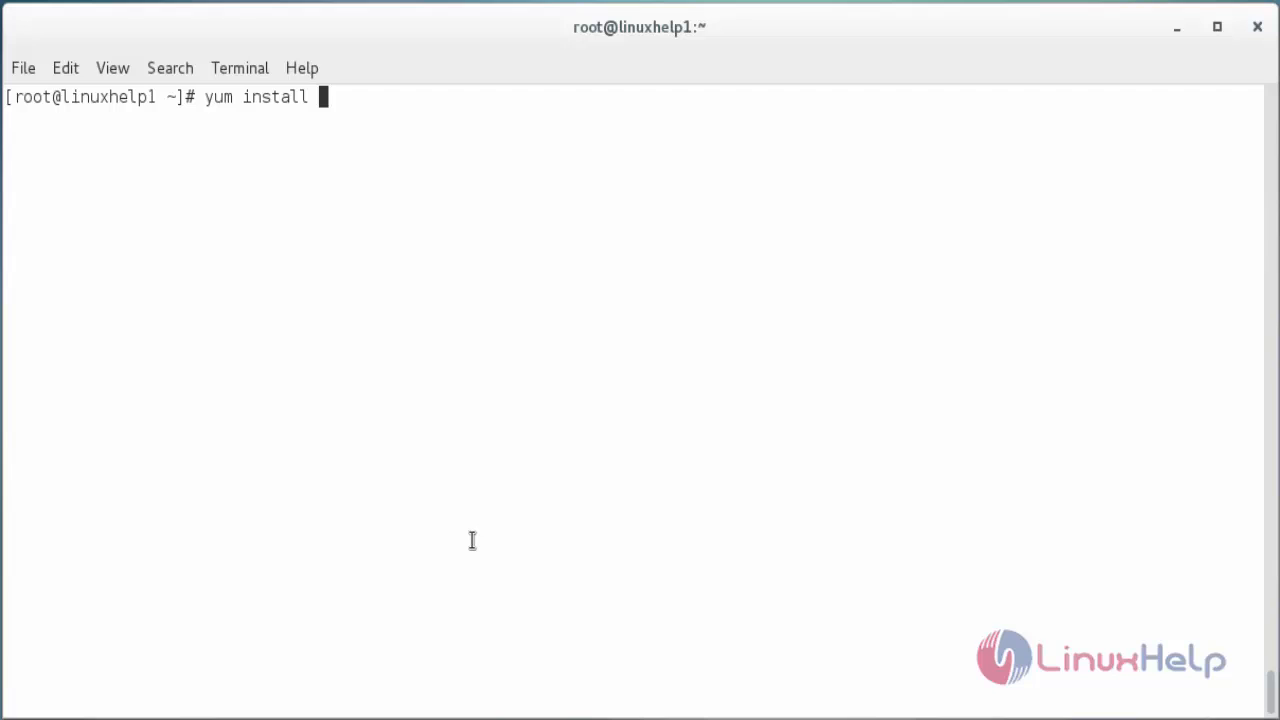
pyautogui.write('elixir')
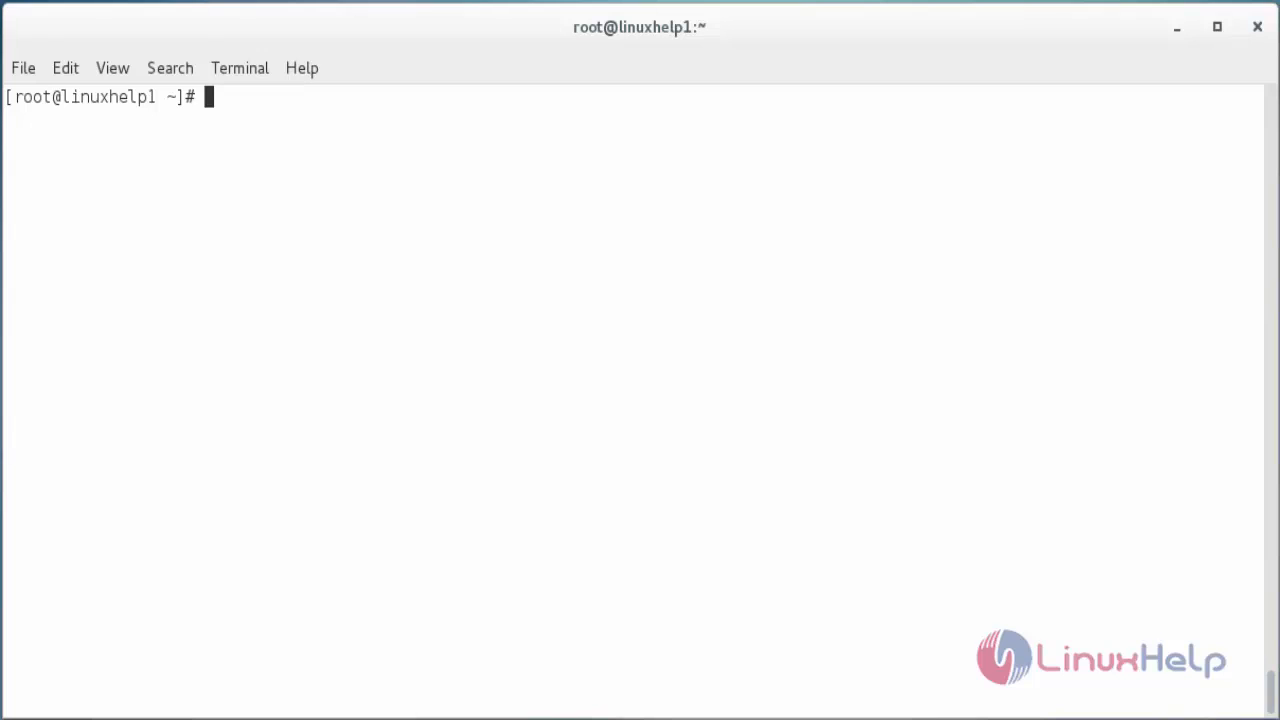
pyautogui.write('export')
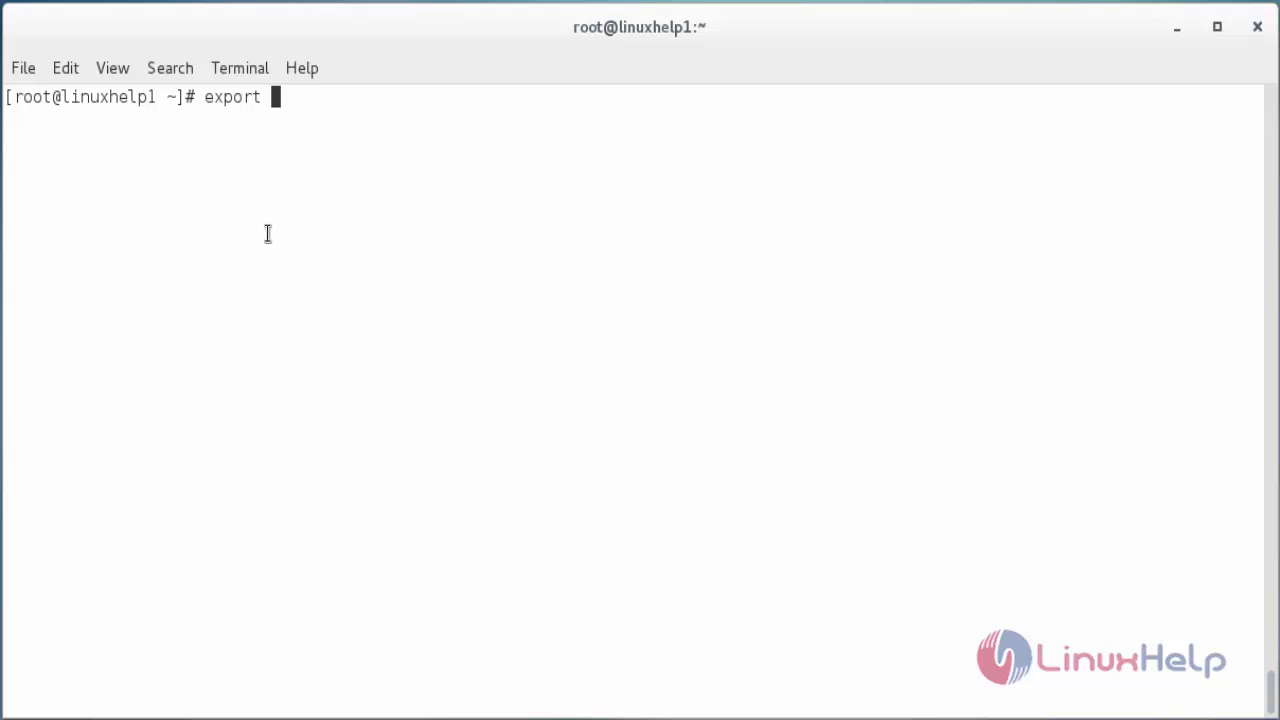
# Set PATH="$PATH:/root/elixir/bin", clear the screen and start iex.
pyautogui.write('PATH="')
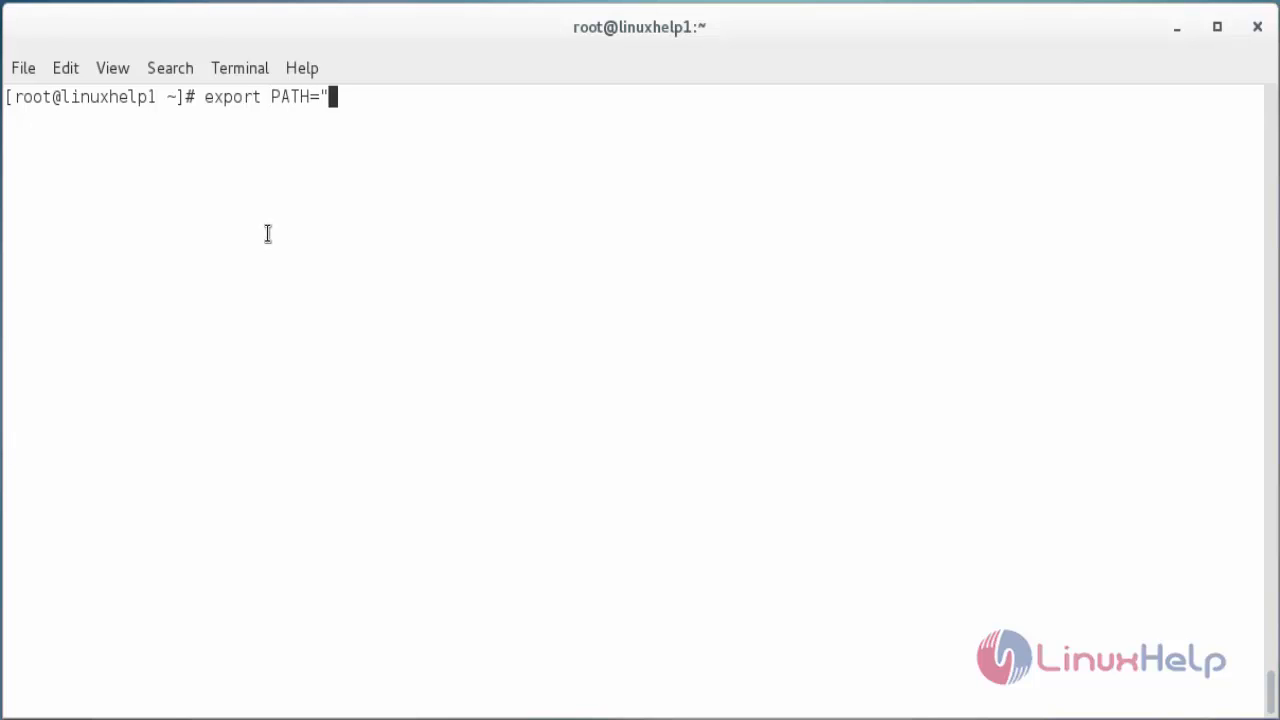
pyautogui.write('$PATH')
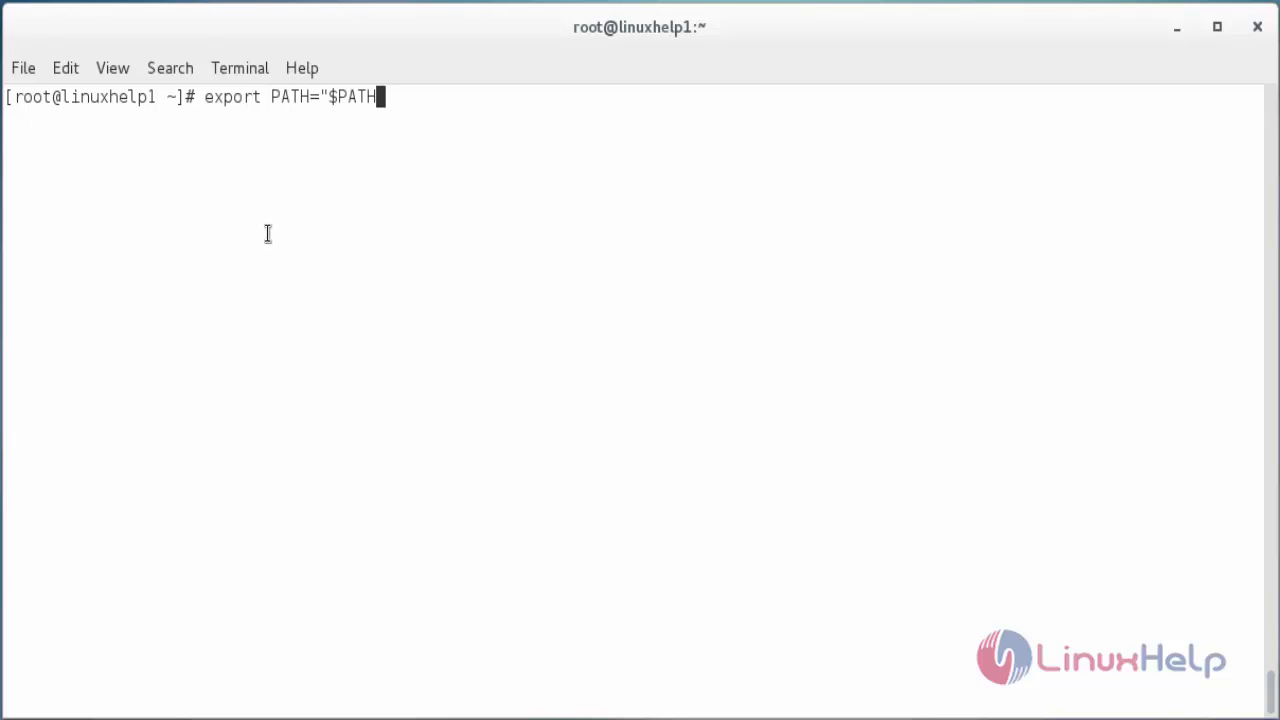
pyautogui.write(':/root/')
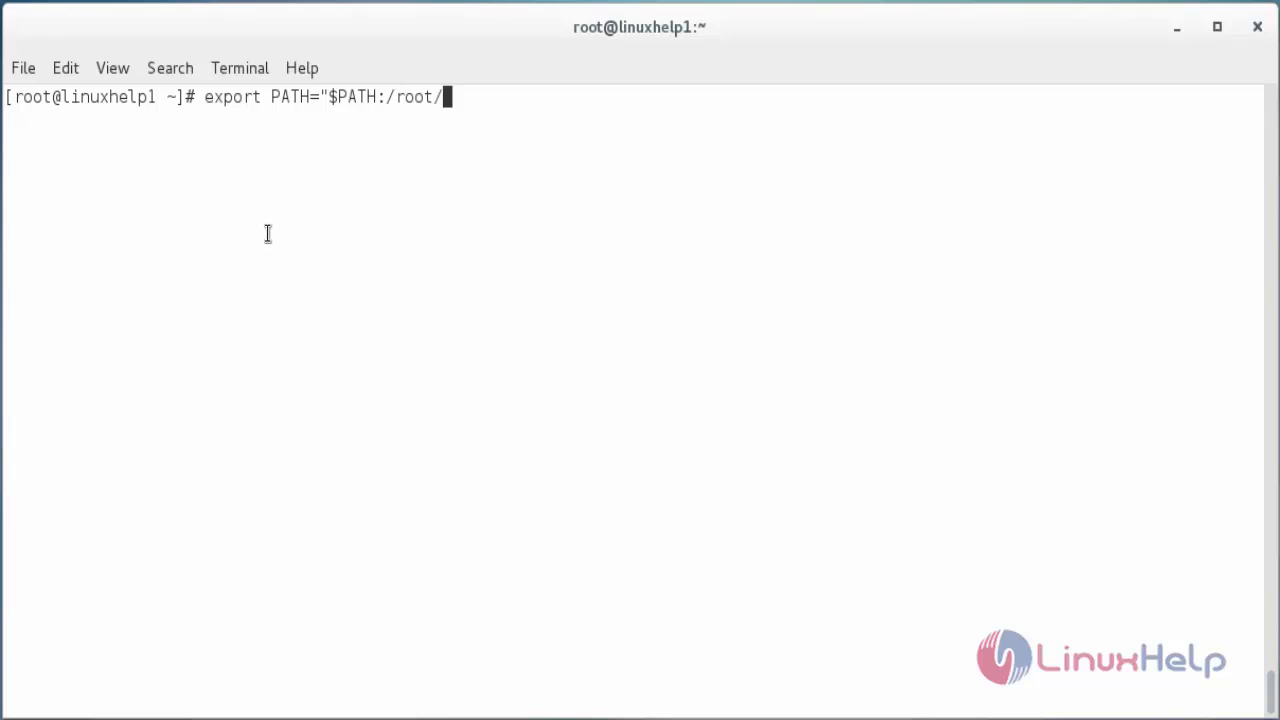
pyautogui.write('elixir/bin')
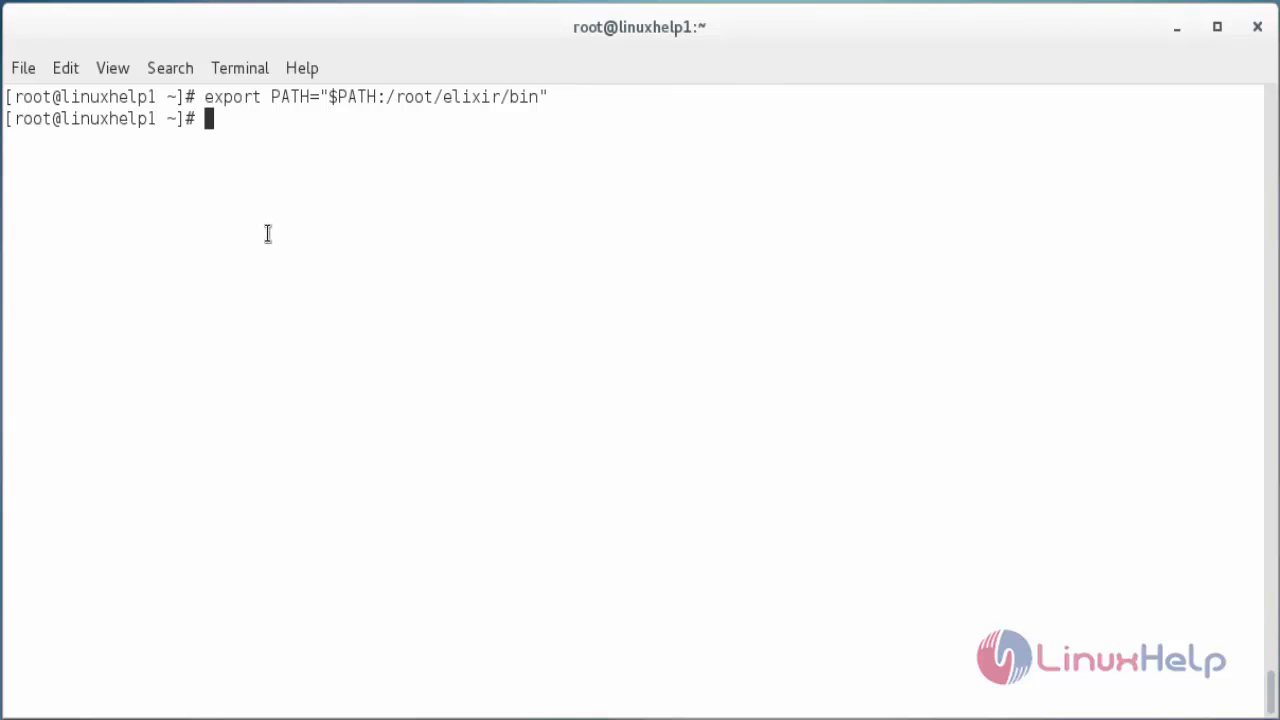
pyautogui.press('ctrl+l')
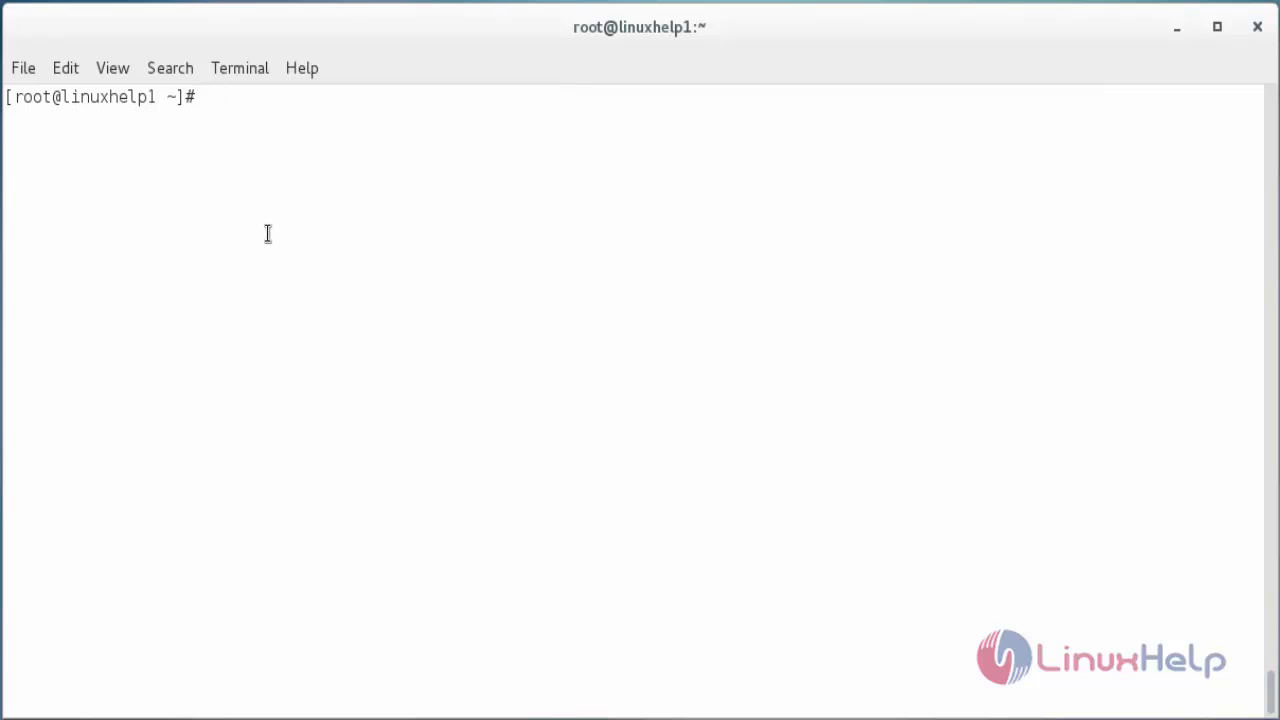
pyautogui.write('iex')
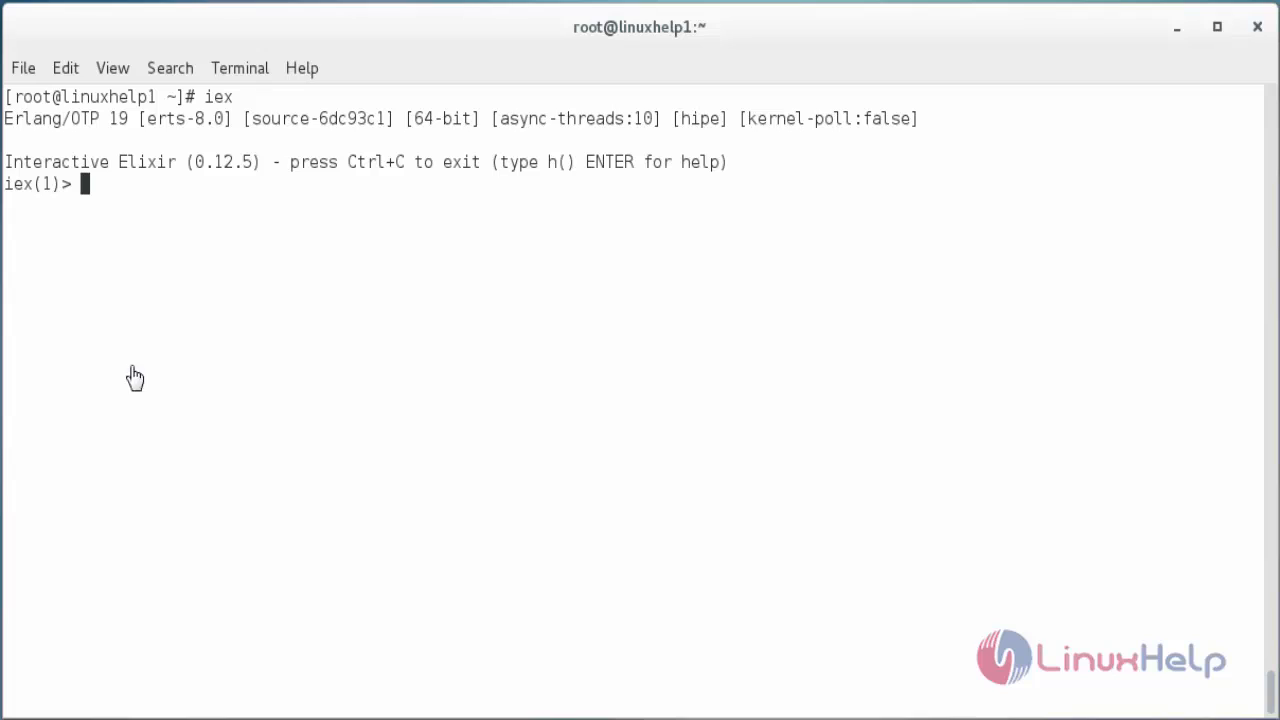
pyautogui.moveTo(242, 360)
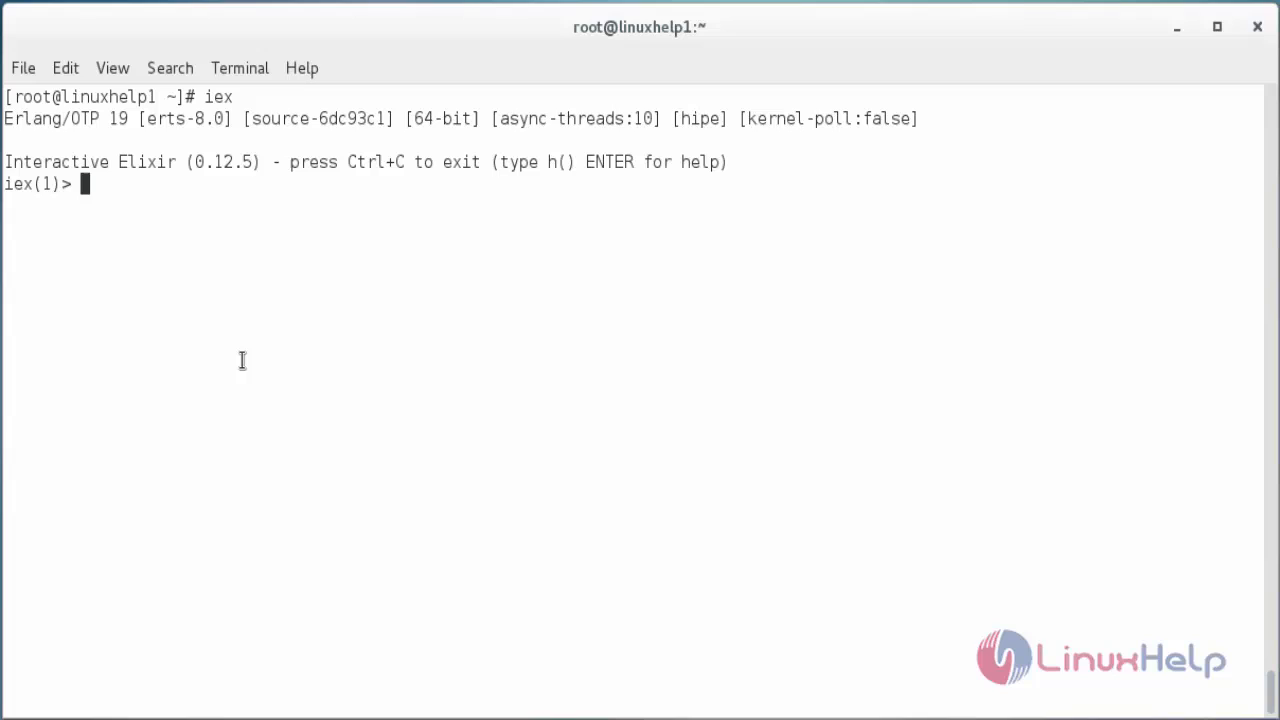
# Abort the iex shell and verify elixir --version reports Elixir 0.12.5.
pyautogui.press('ctrl+c')
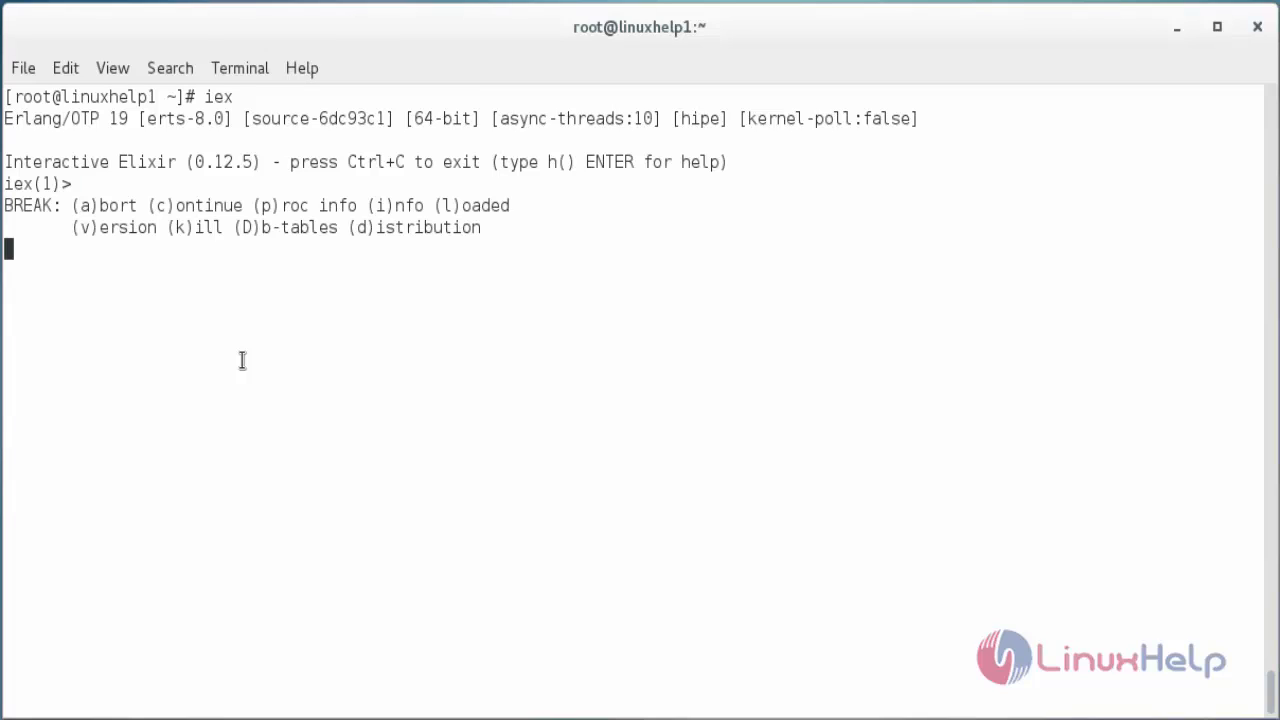
pyautogui.press('a')
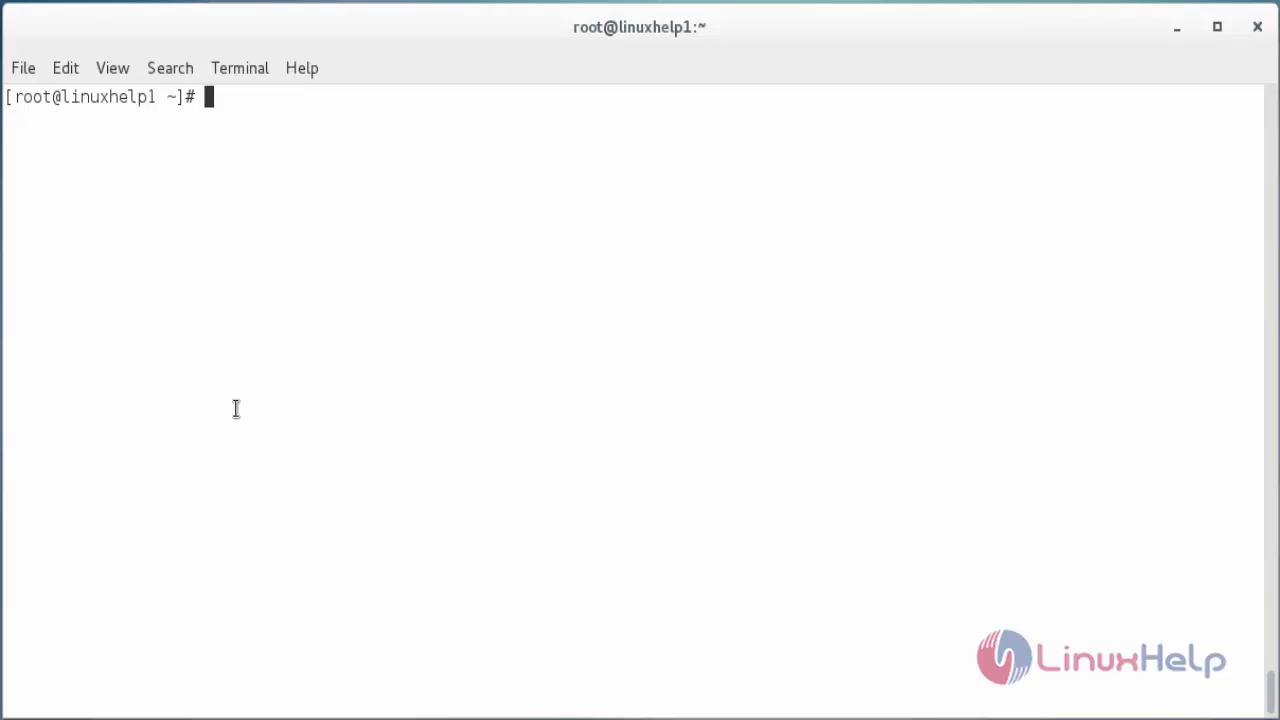
pyautogui.write('elixir --version')
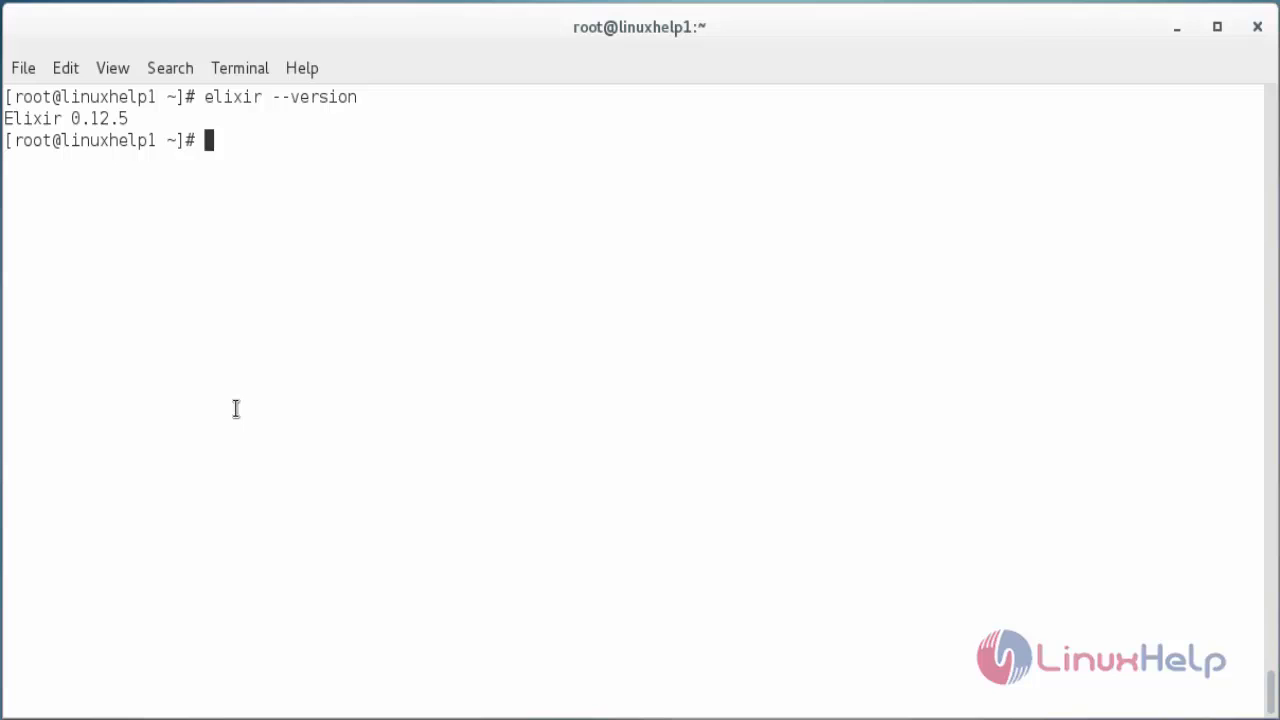
pyautogui.moveTo(112, 148)
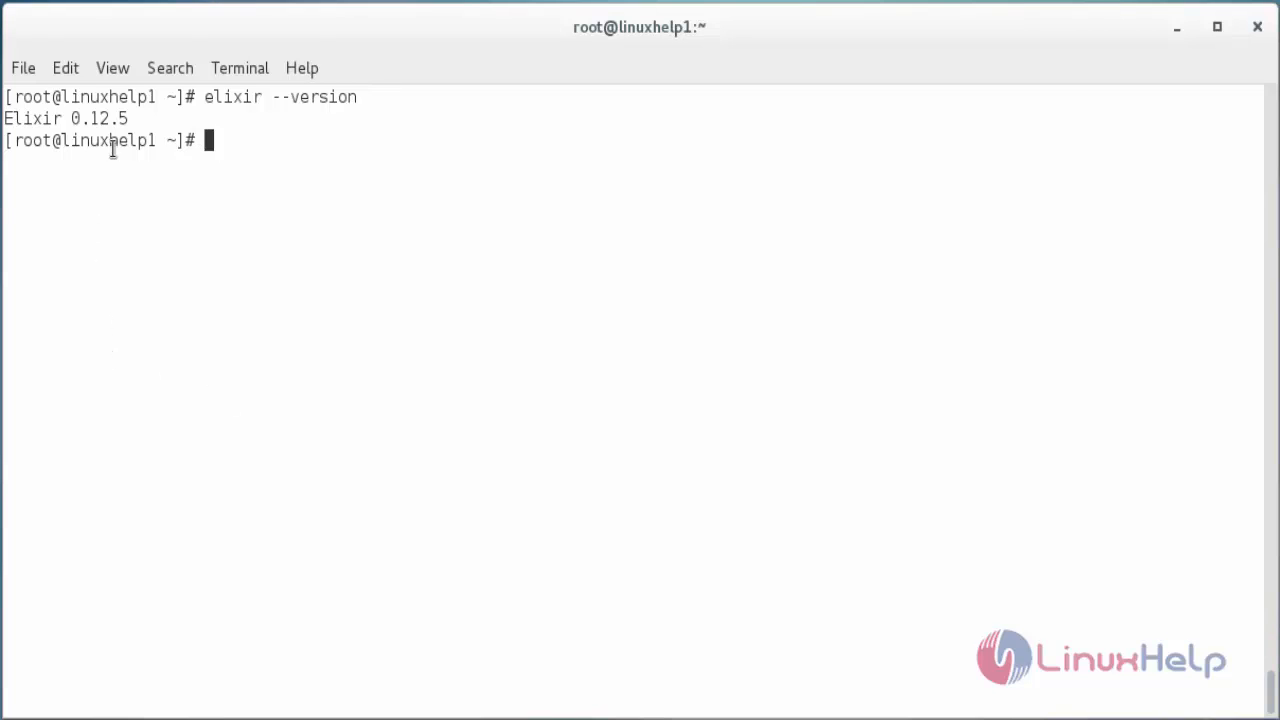
pyautogui.moveTo(228, 164)
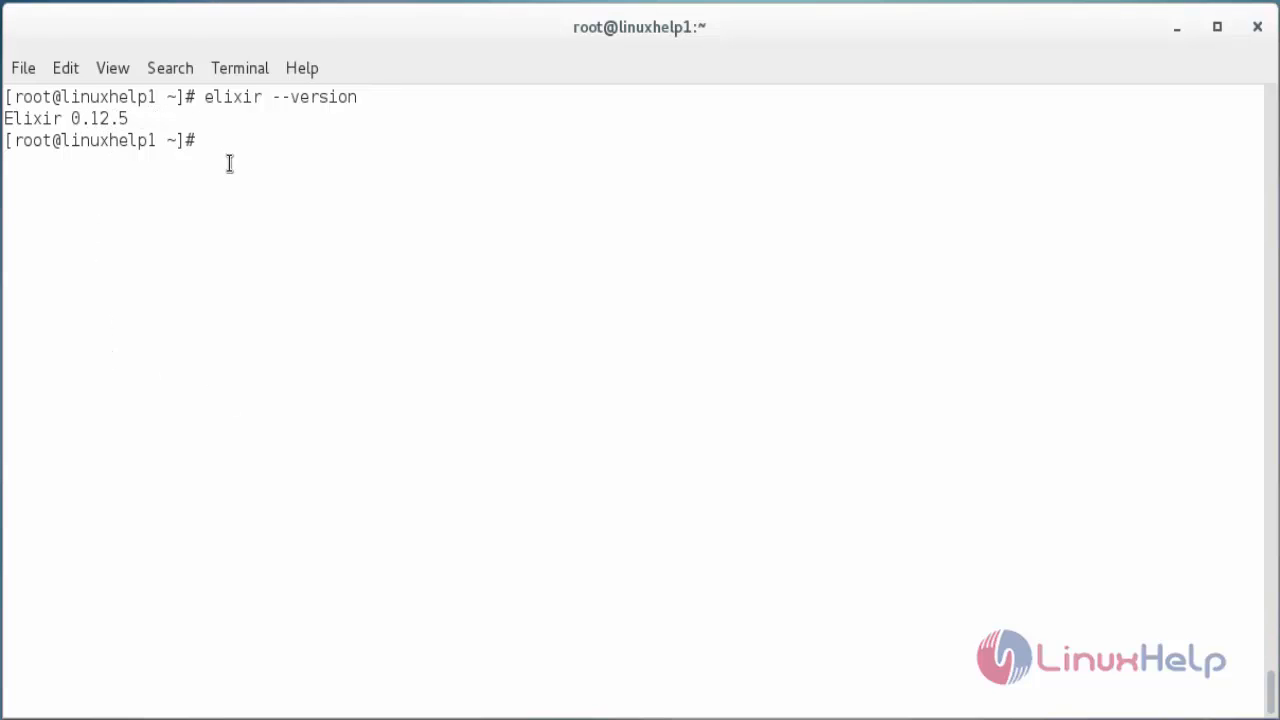